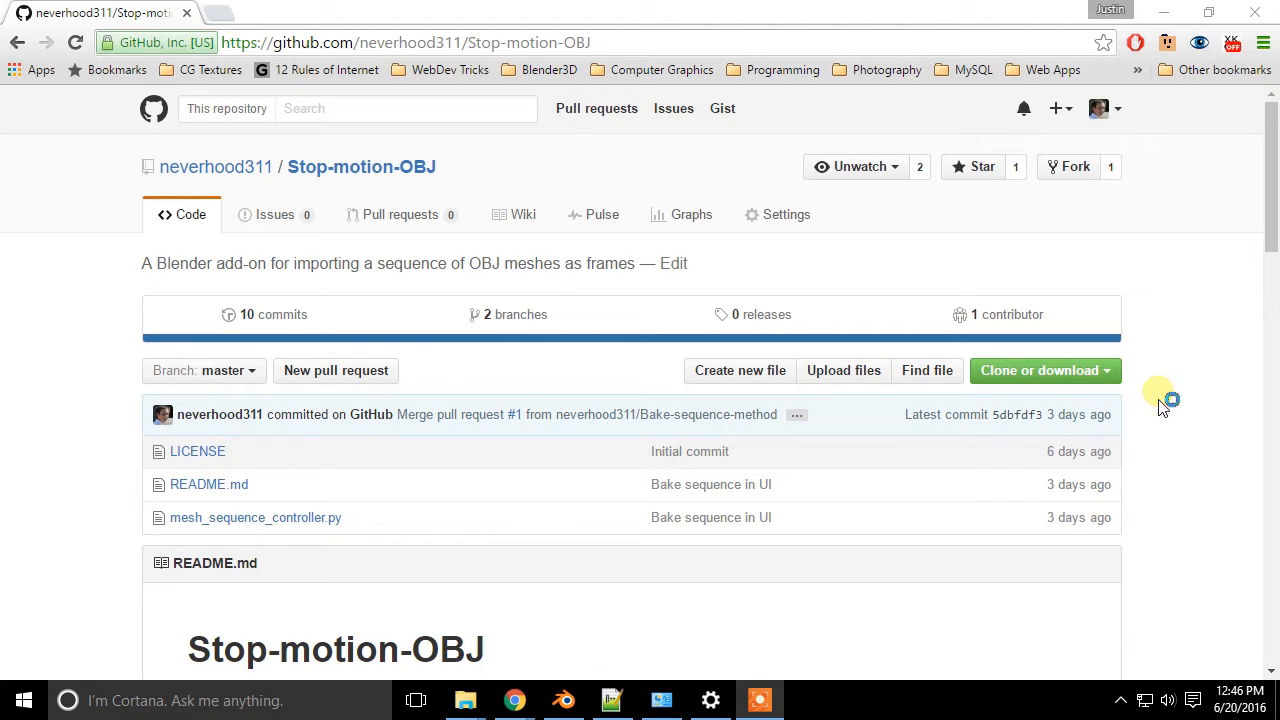
mouse_move(1160, 400)
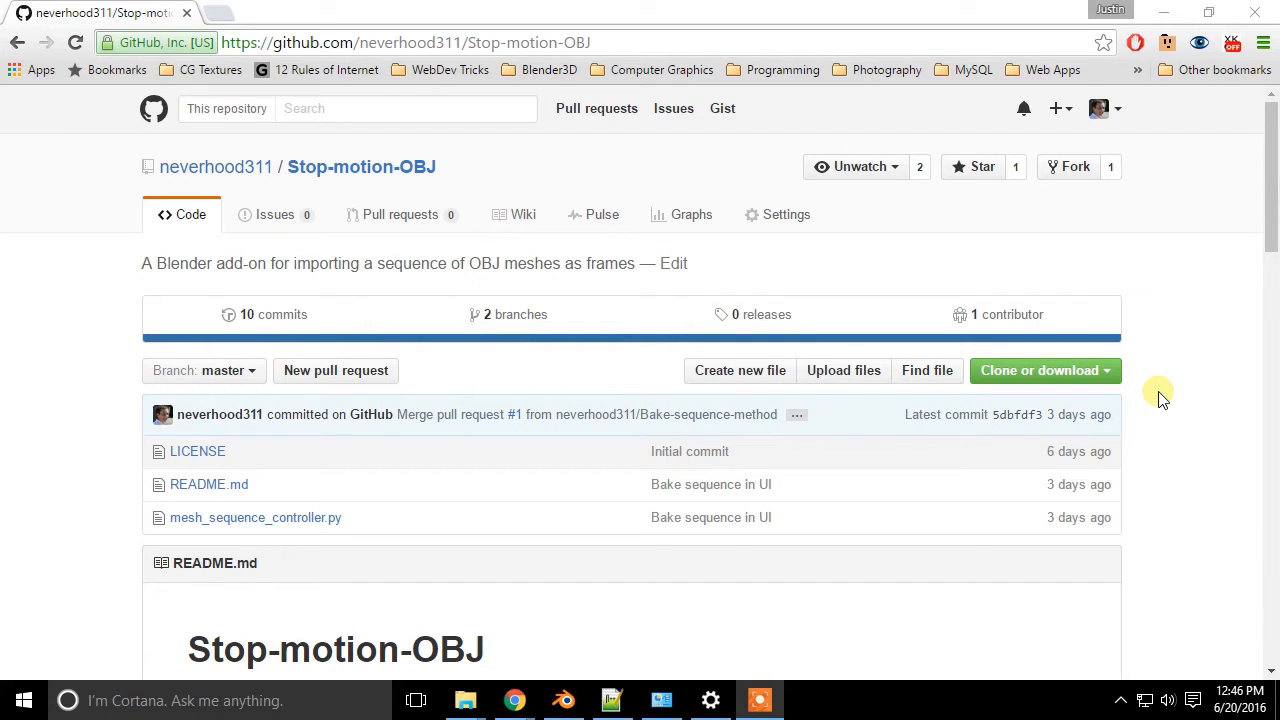
Step: Download the Stop-motion-OBJ repository as a ZIP using Clone or download
left_click(1040, 370)
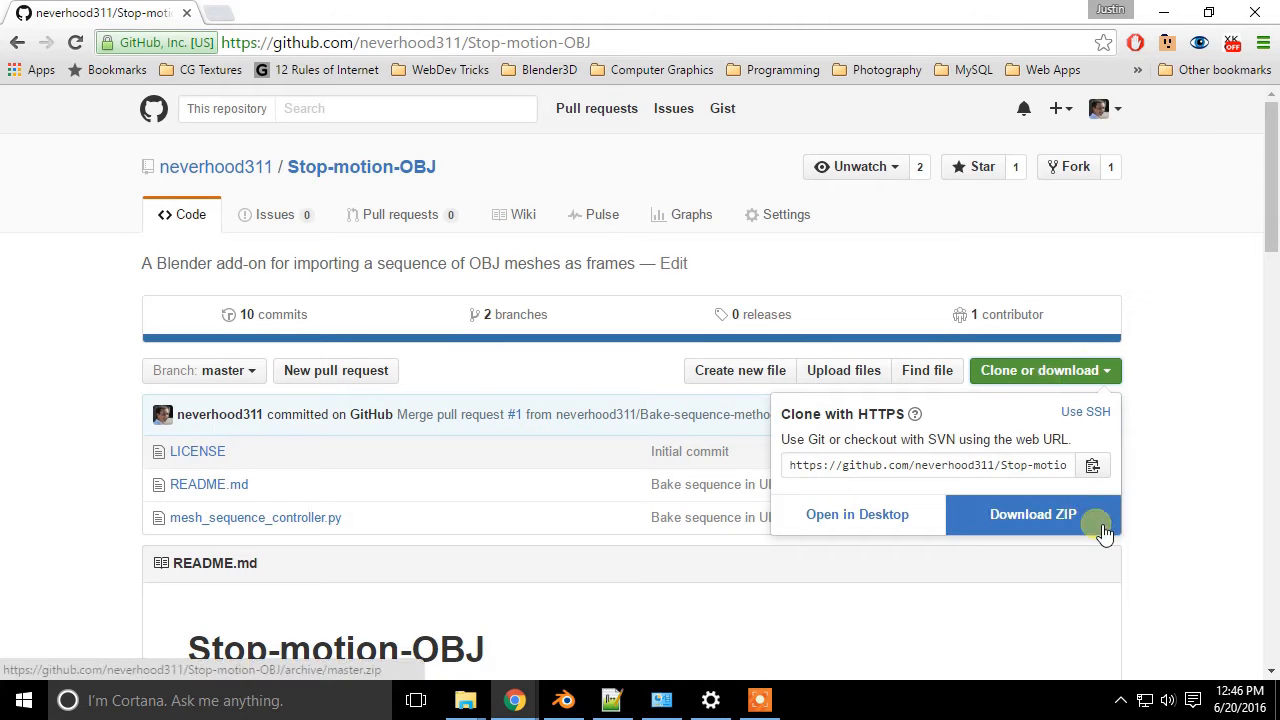
left_click(1170, 465)
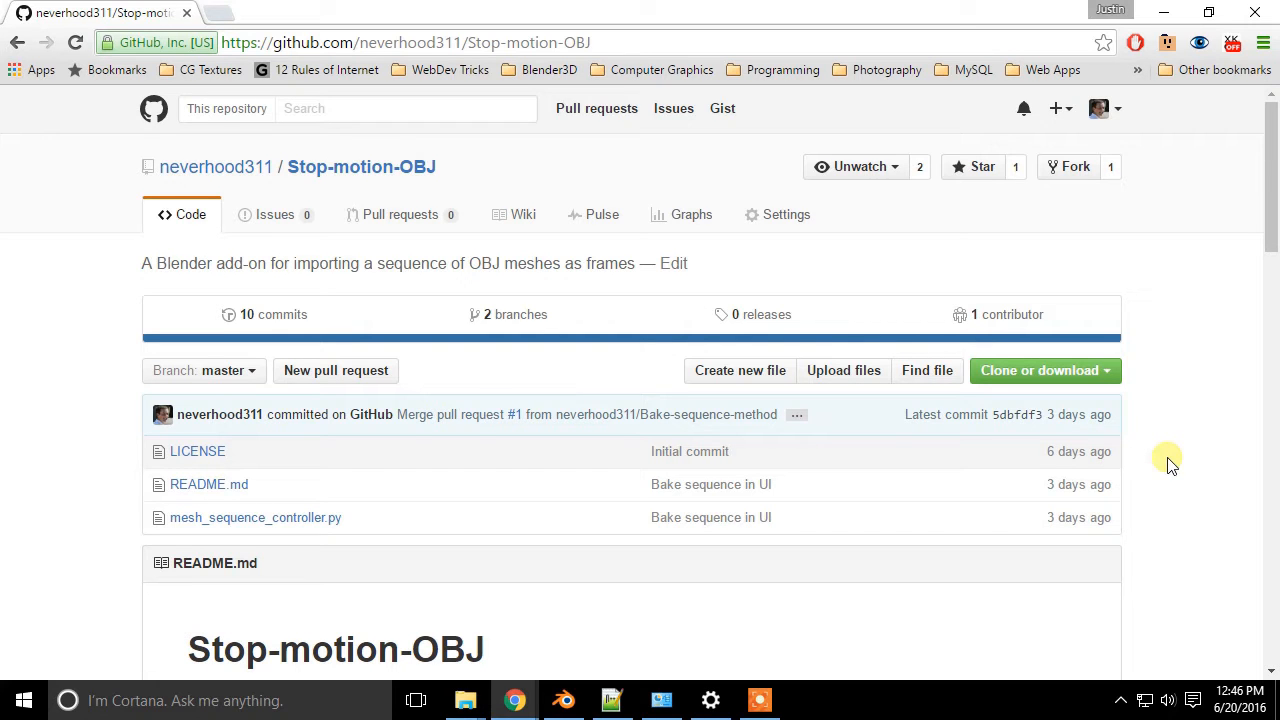
Step: Scroll the README down to the 'Installing Stop motion OBJ' section
scroll("down", 3)
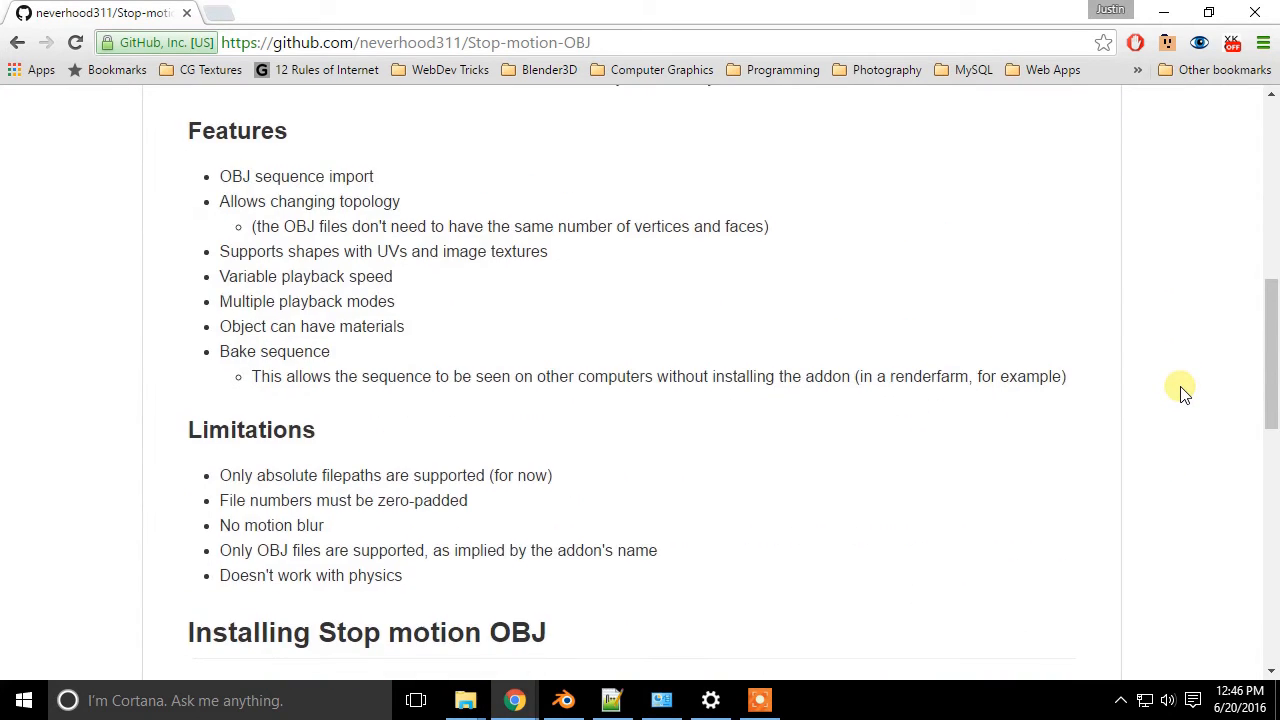
scroll("down", 3)
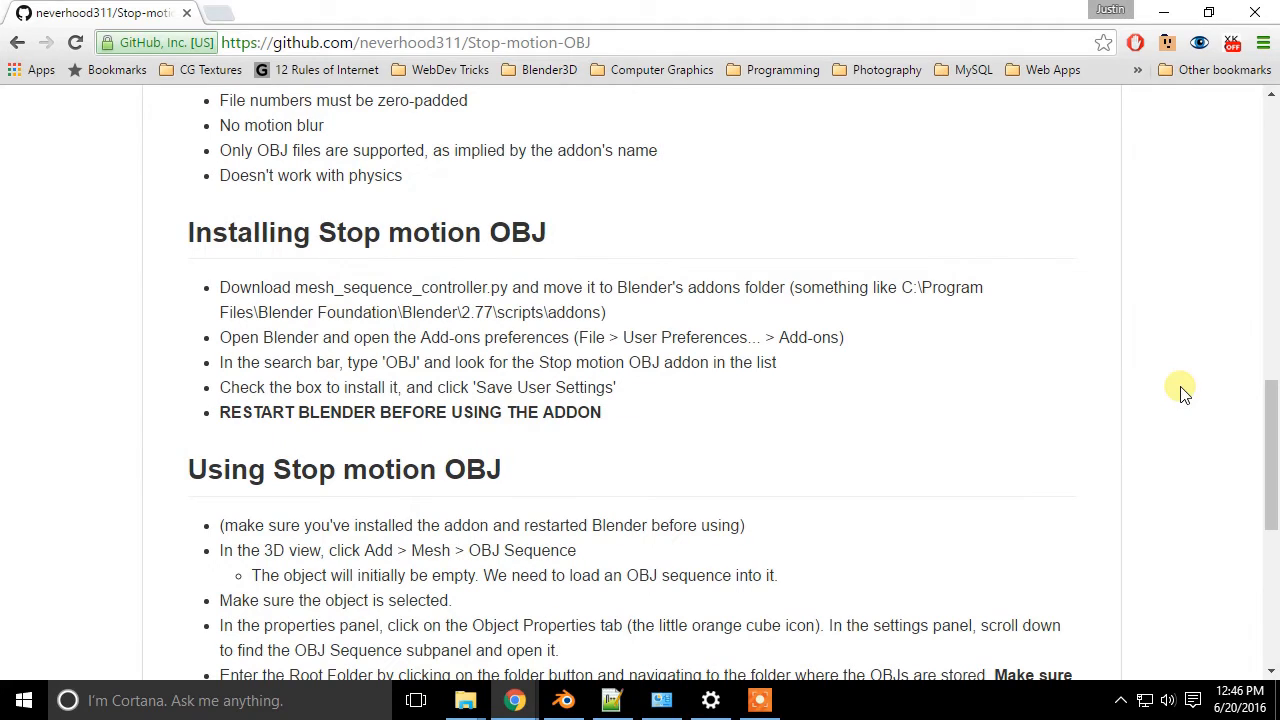
mouse_move(930, 305)
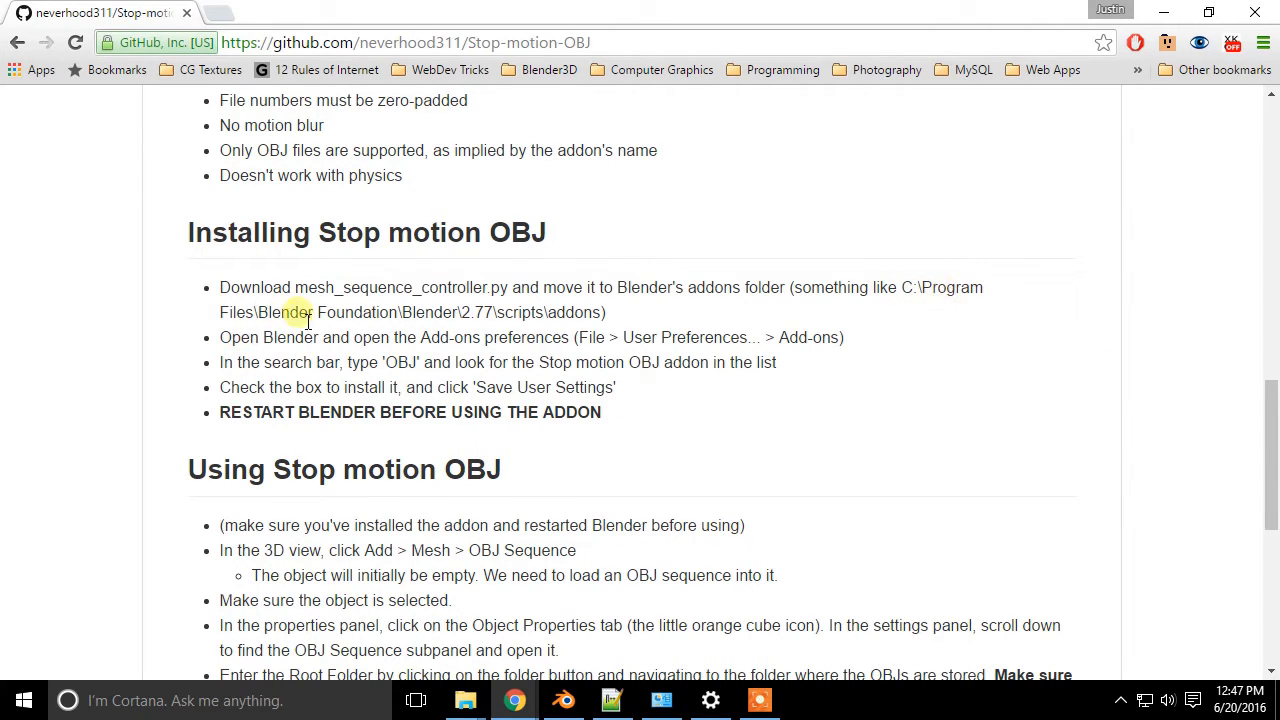
mouse_move(500, 318)
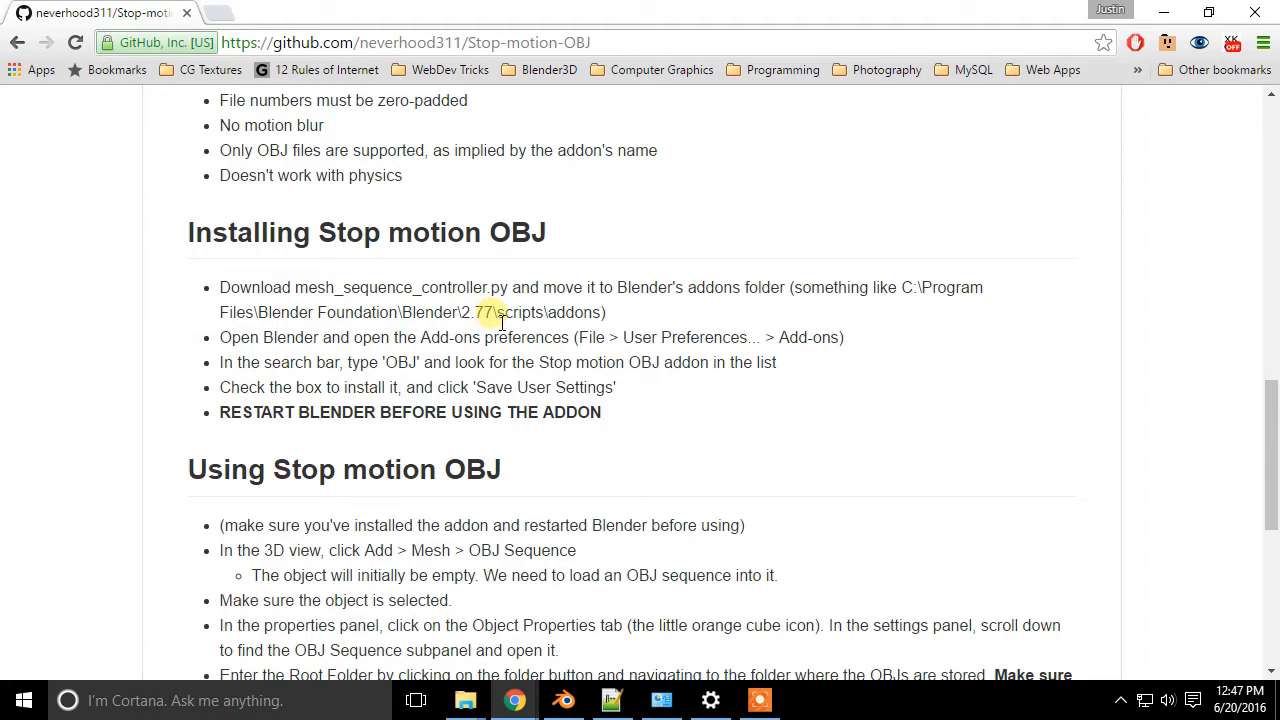
mouse_move(1105, 305)
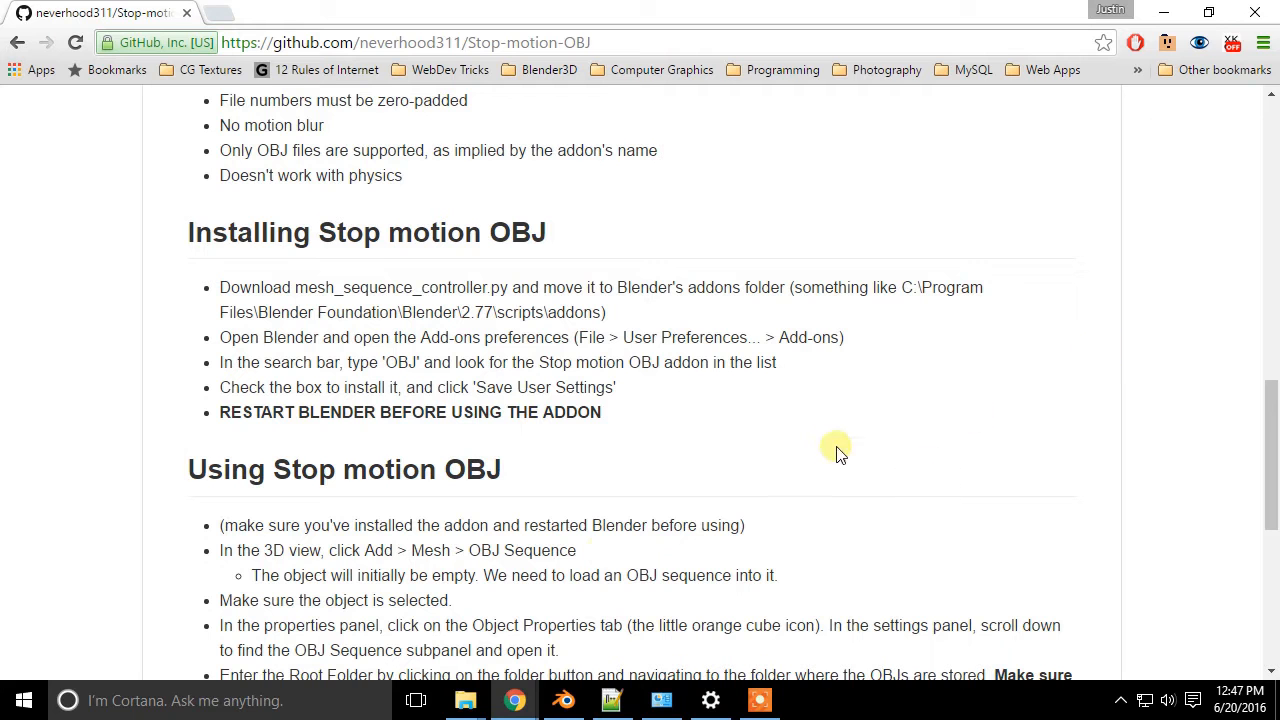
Step: Enable 'Add Mesh: Stop motion OBJ' in User Preferences Add-ons, then quit Blender
left_click(565, 699)
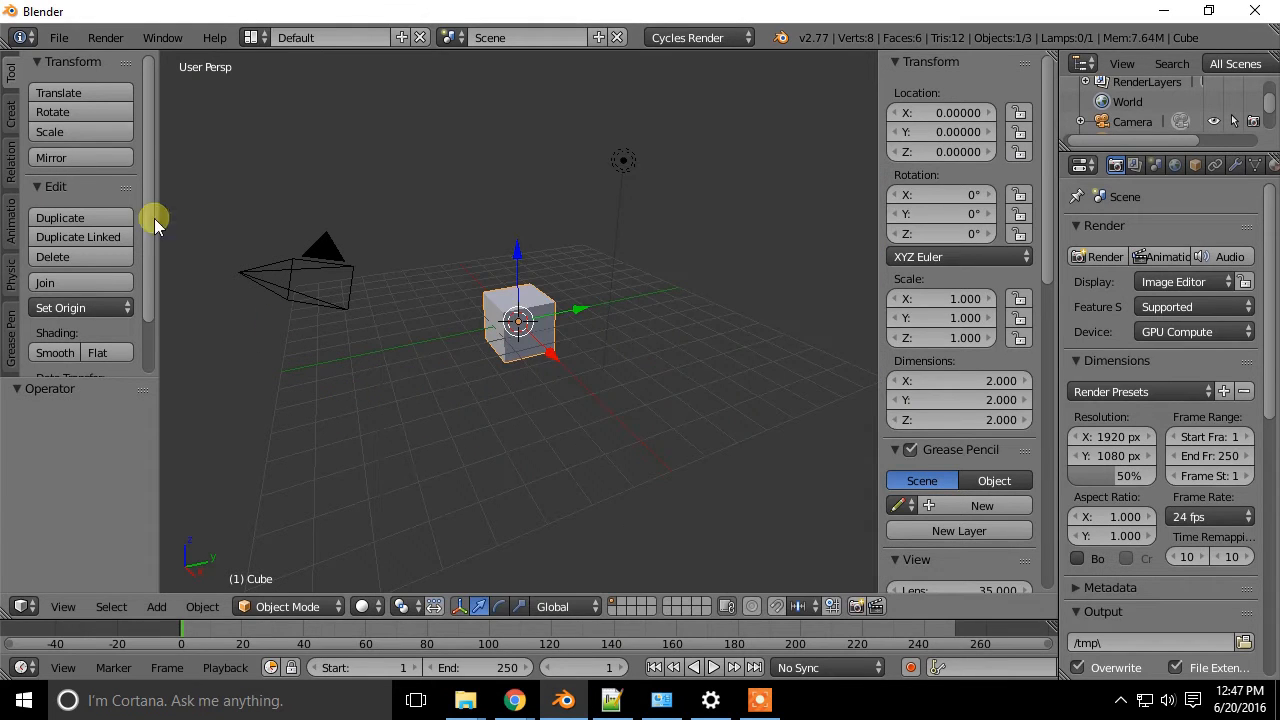
left_click(59, 37)
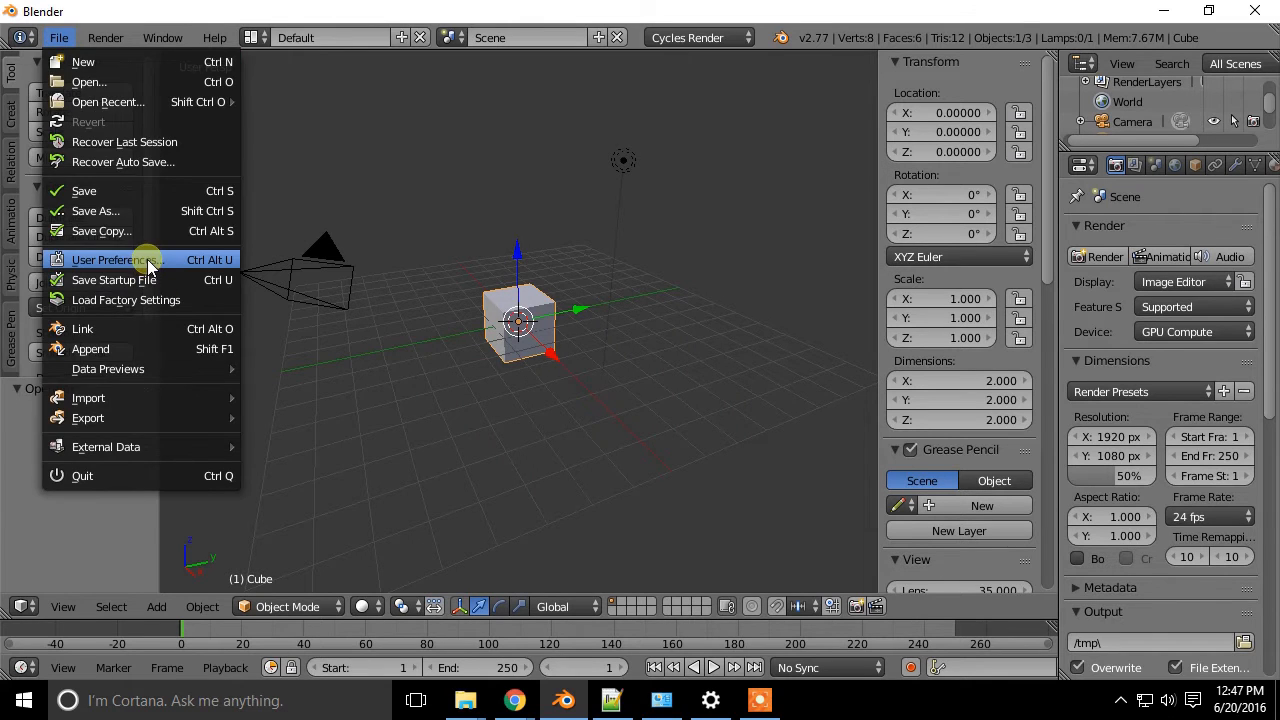
left_click(112, 259)
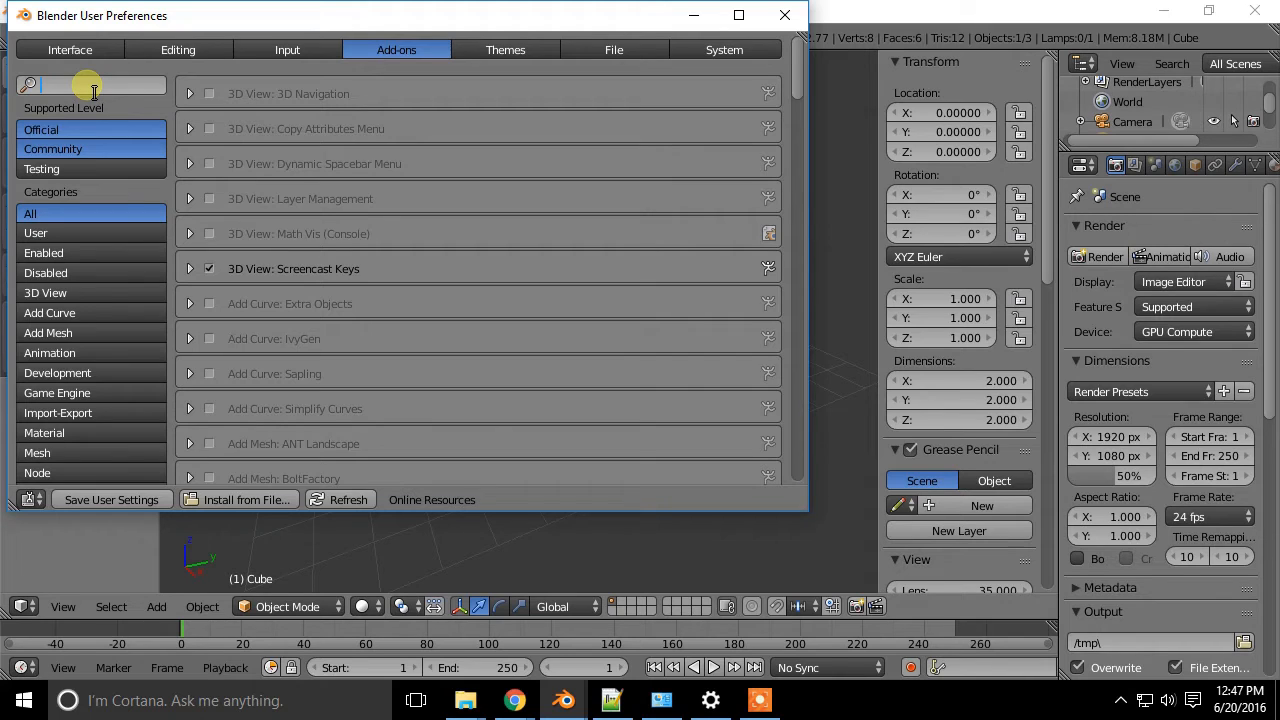
type("obj")
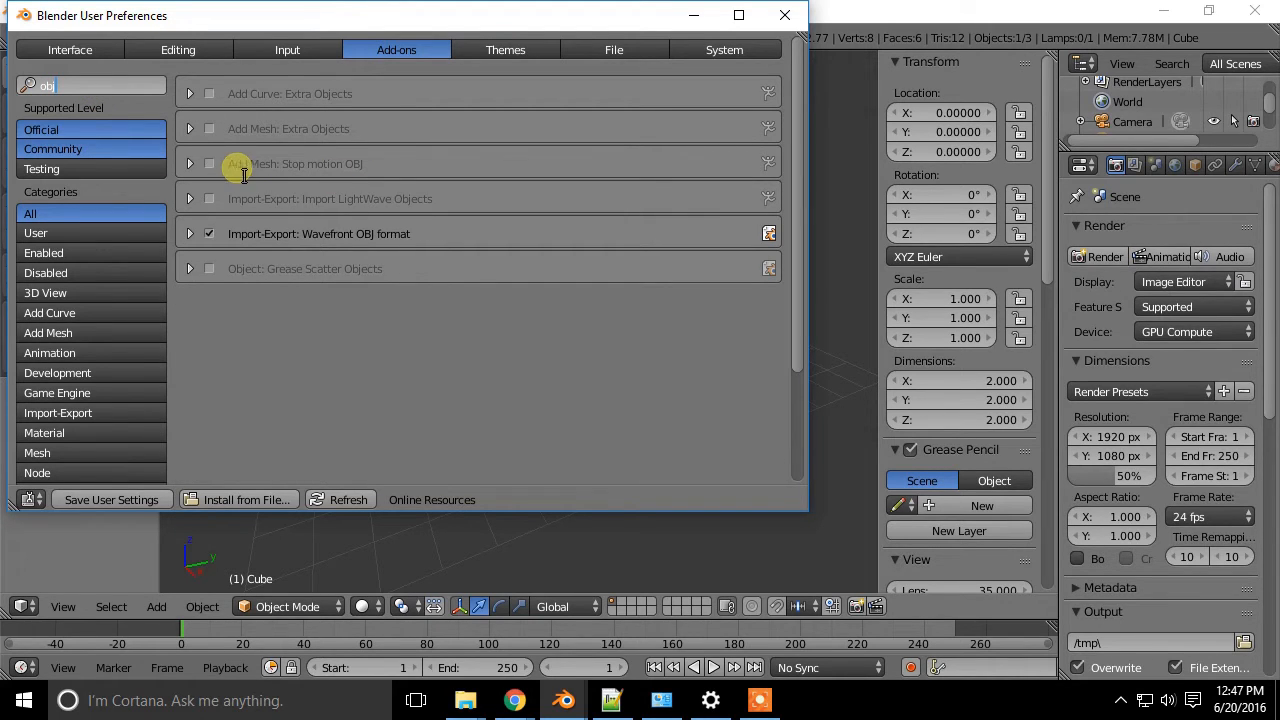
left_click(209, 163)
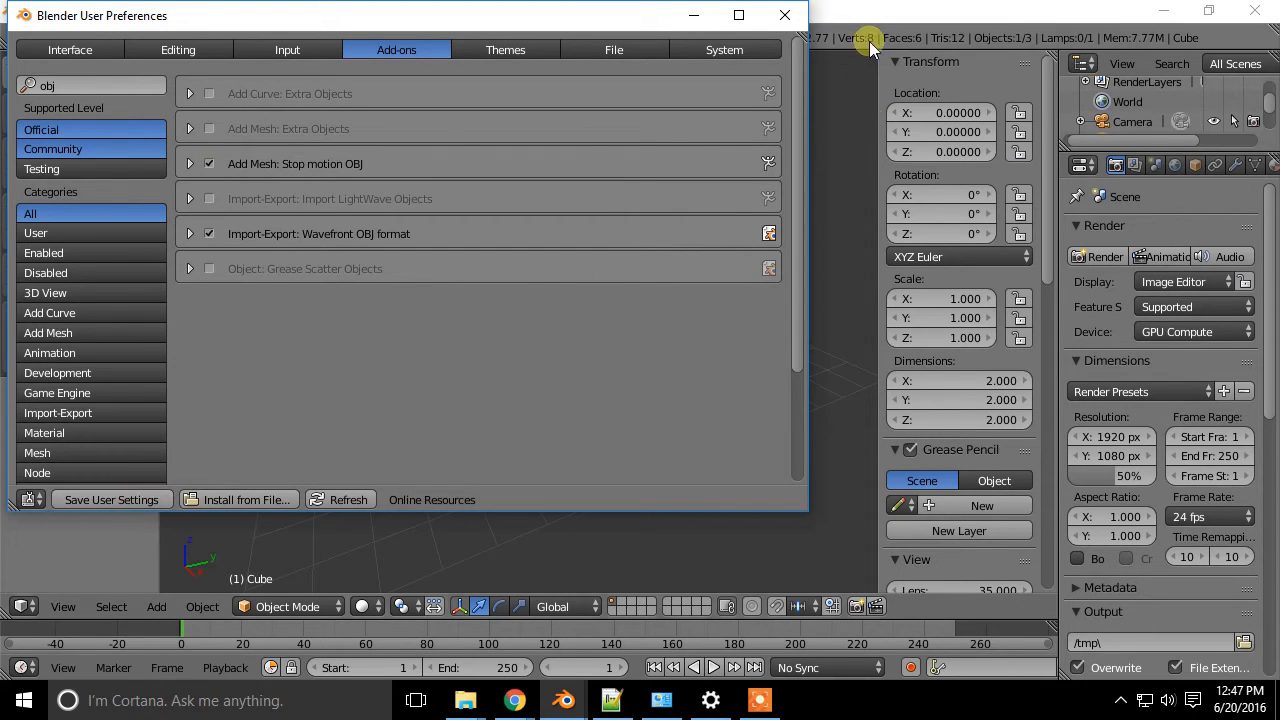
left_click(785, 15)
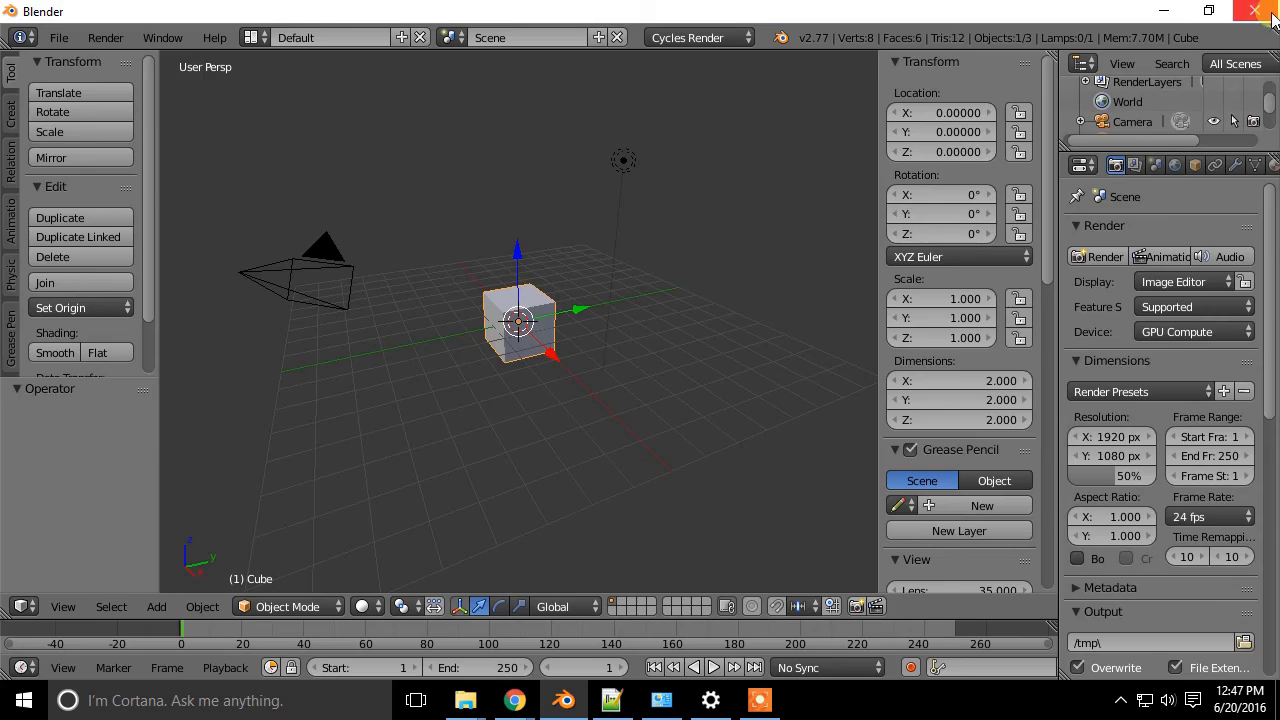
left_click(513, 699)
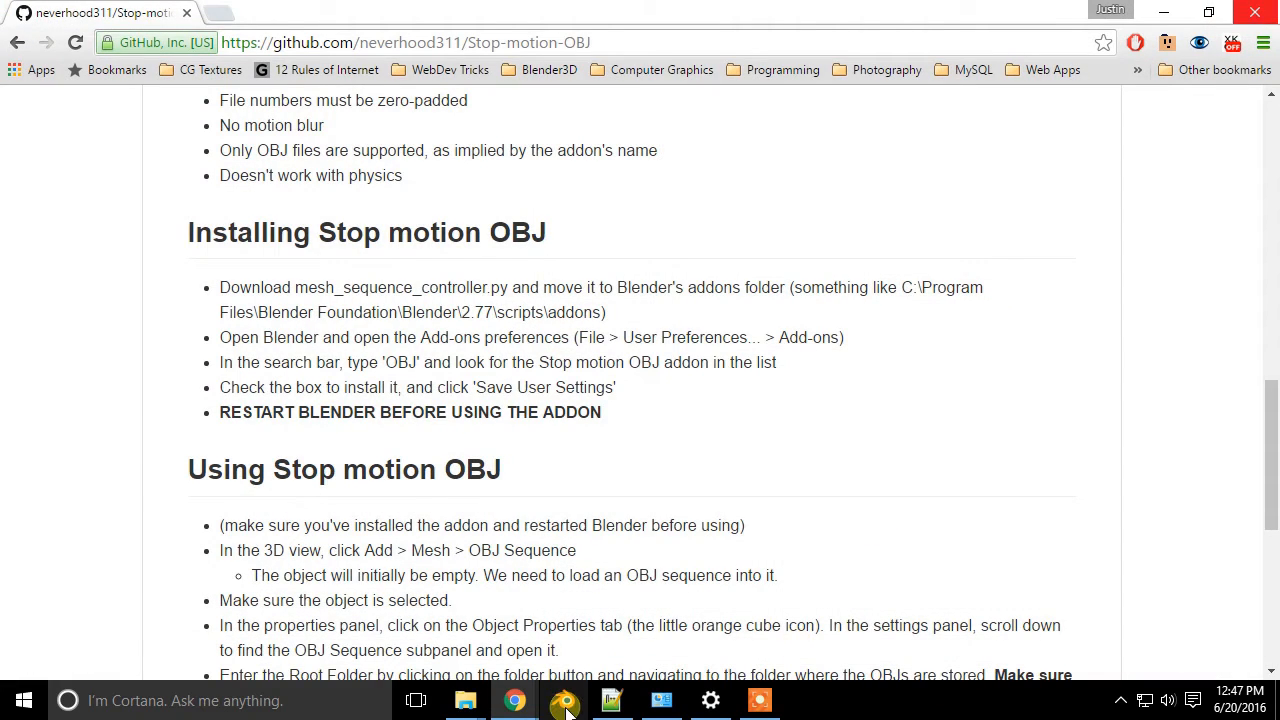
Step: Relaunch Blender and delete the default cube
left_click(564, 699)
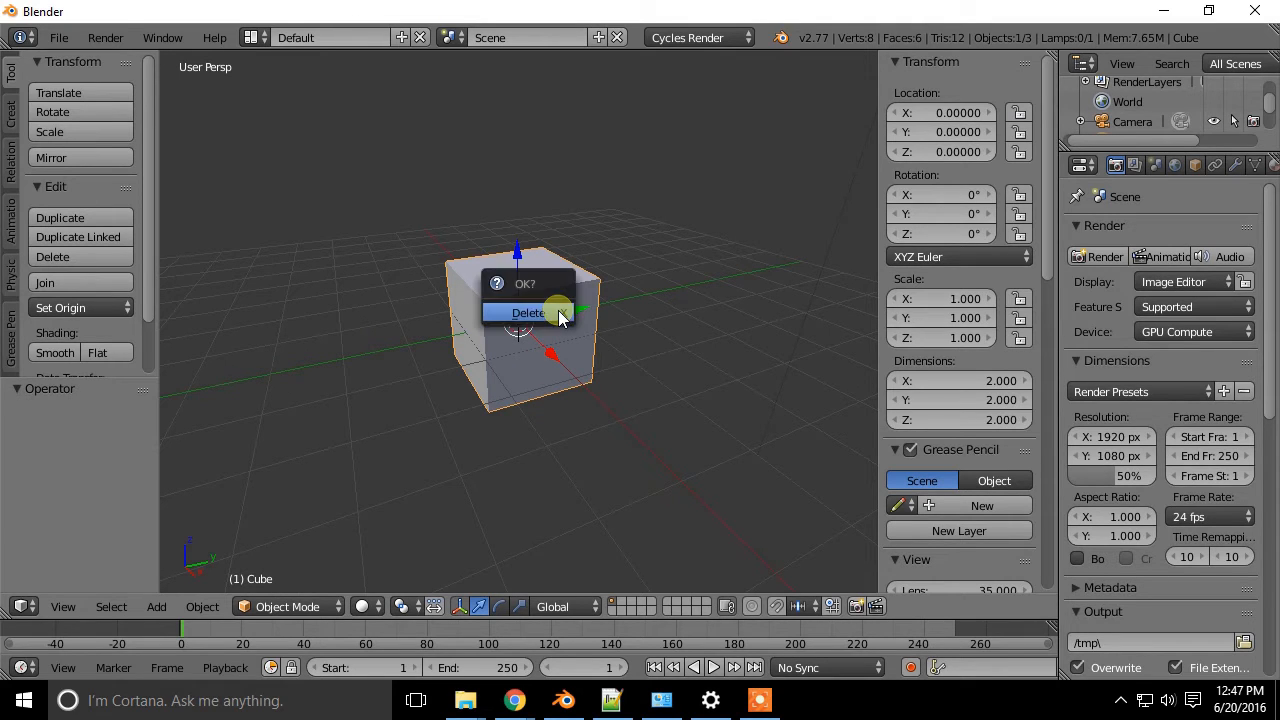
left_click(527, 313)
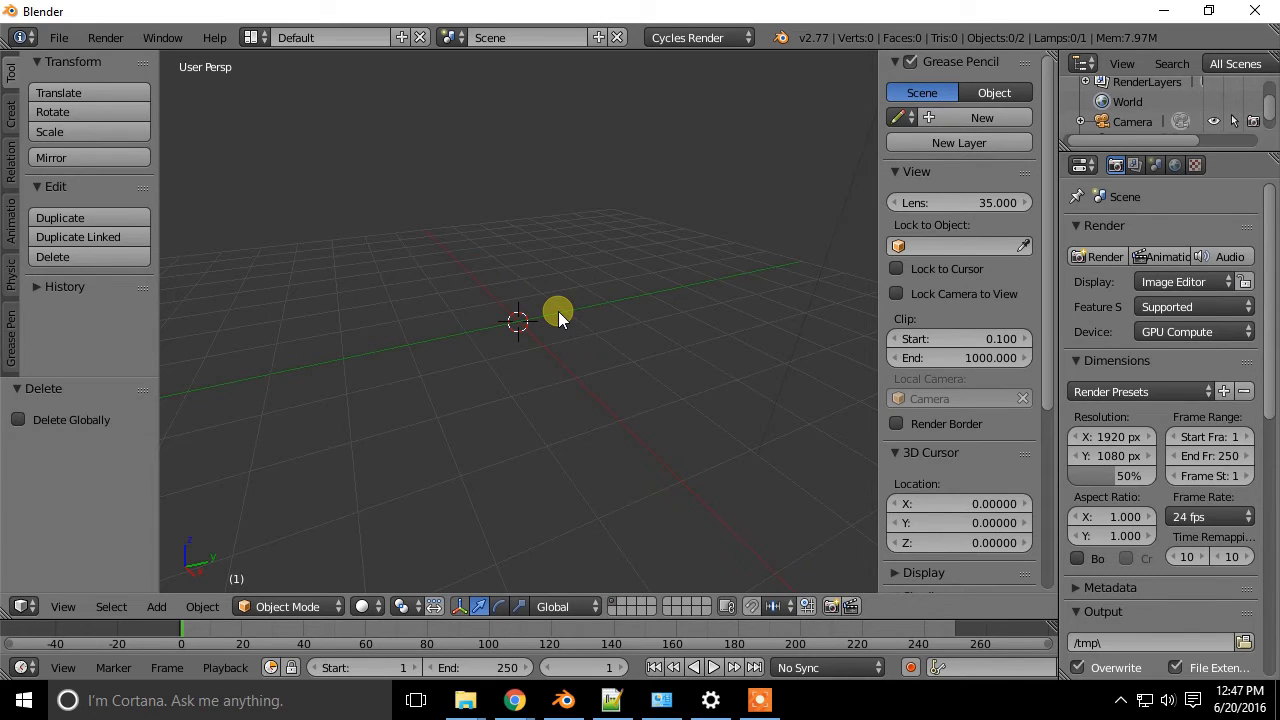
mouse_move(857, 485)
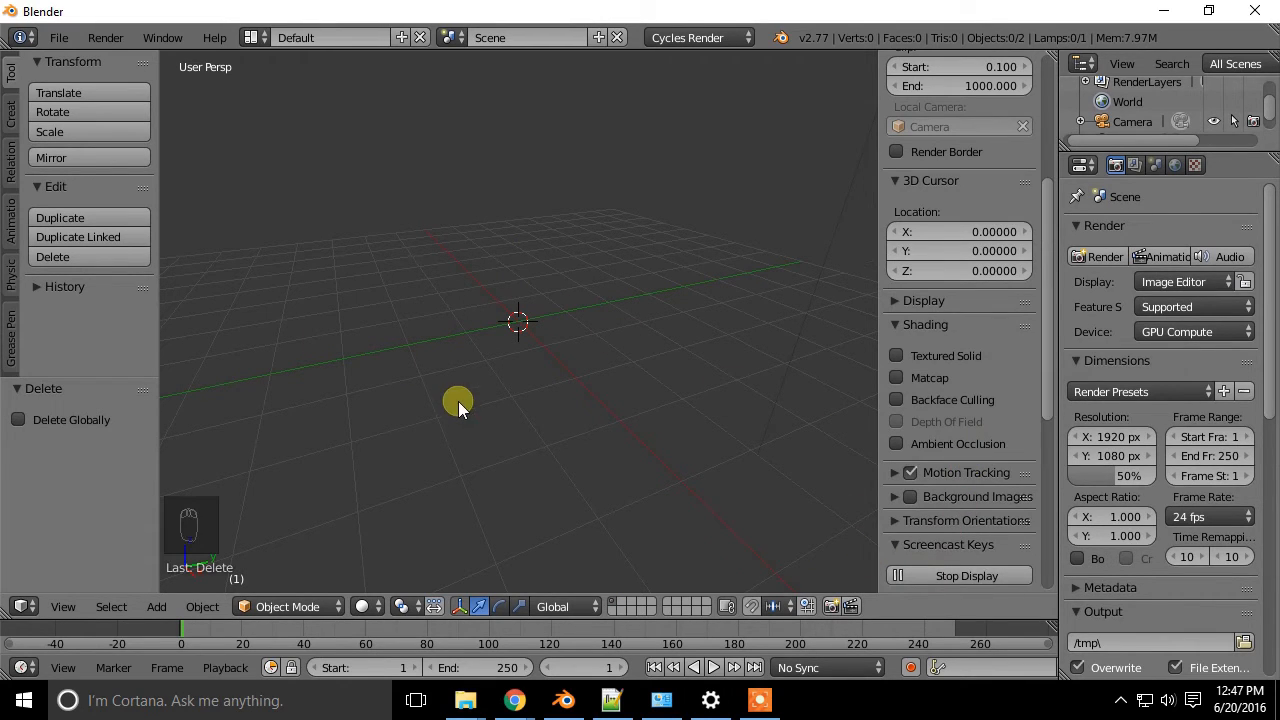
Step: Add an empty OBJ sequence object and show its Object properties
key("shift+a")
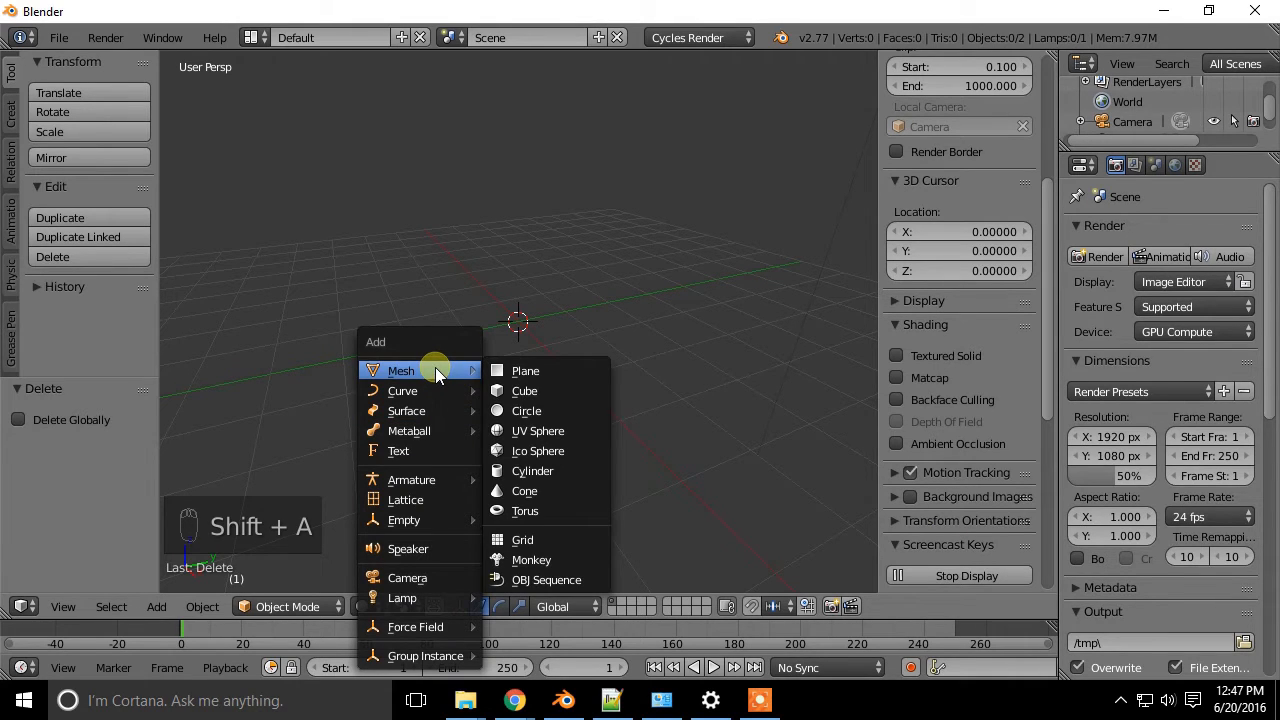
mouse_move(546, 580)
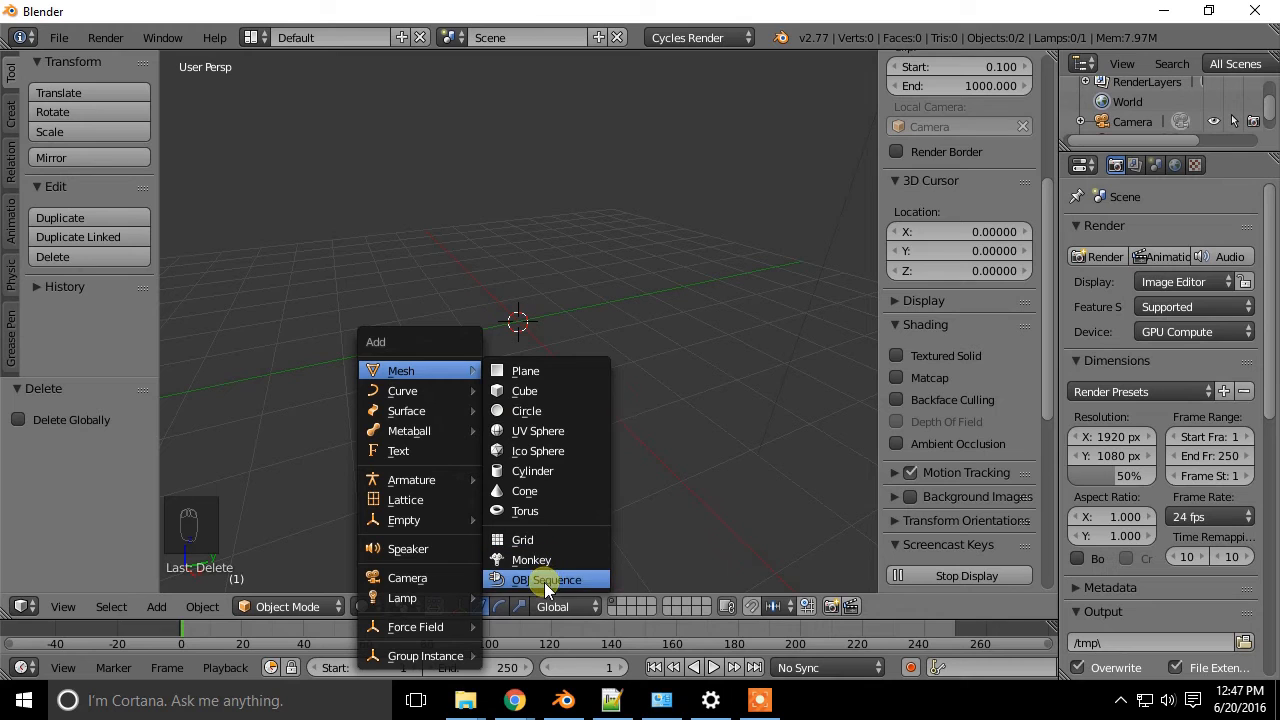
left_click(545, 580)
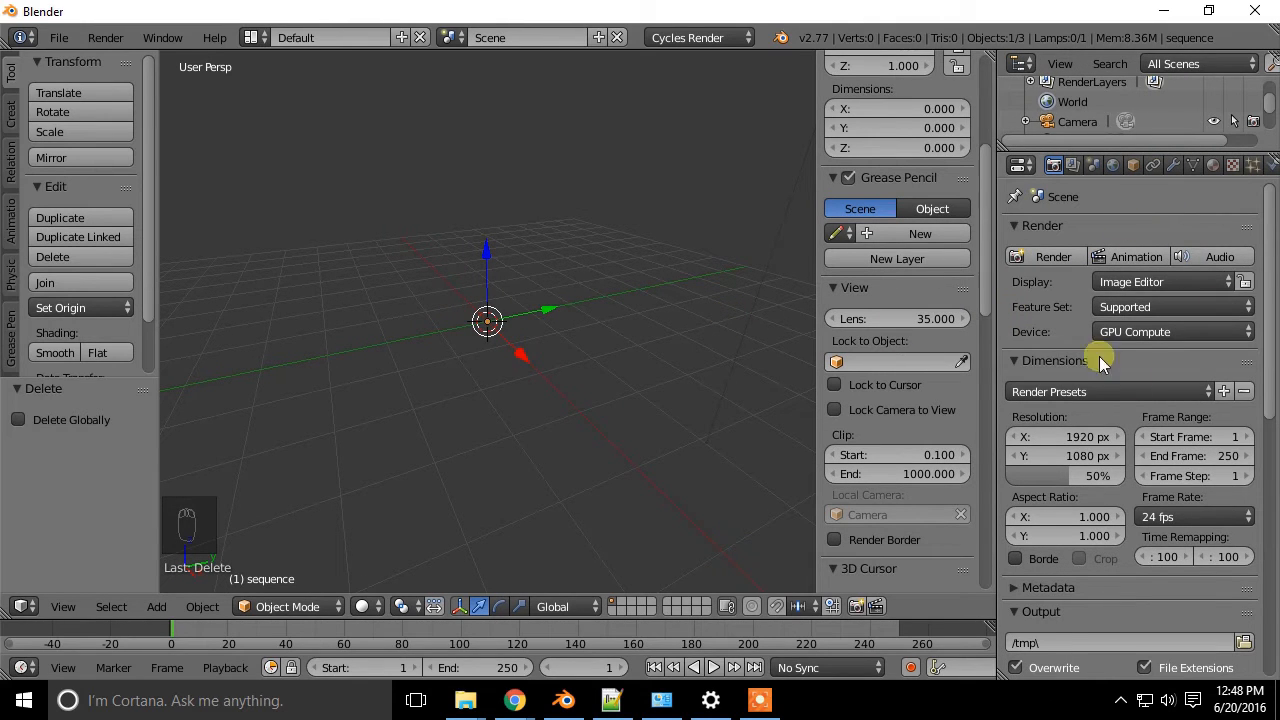
left_click(1134, 165)
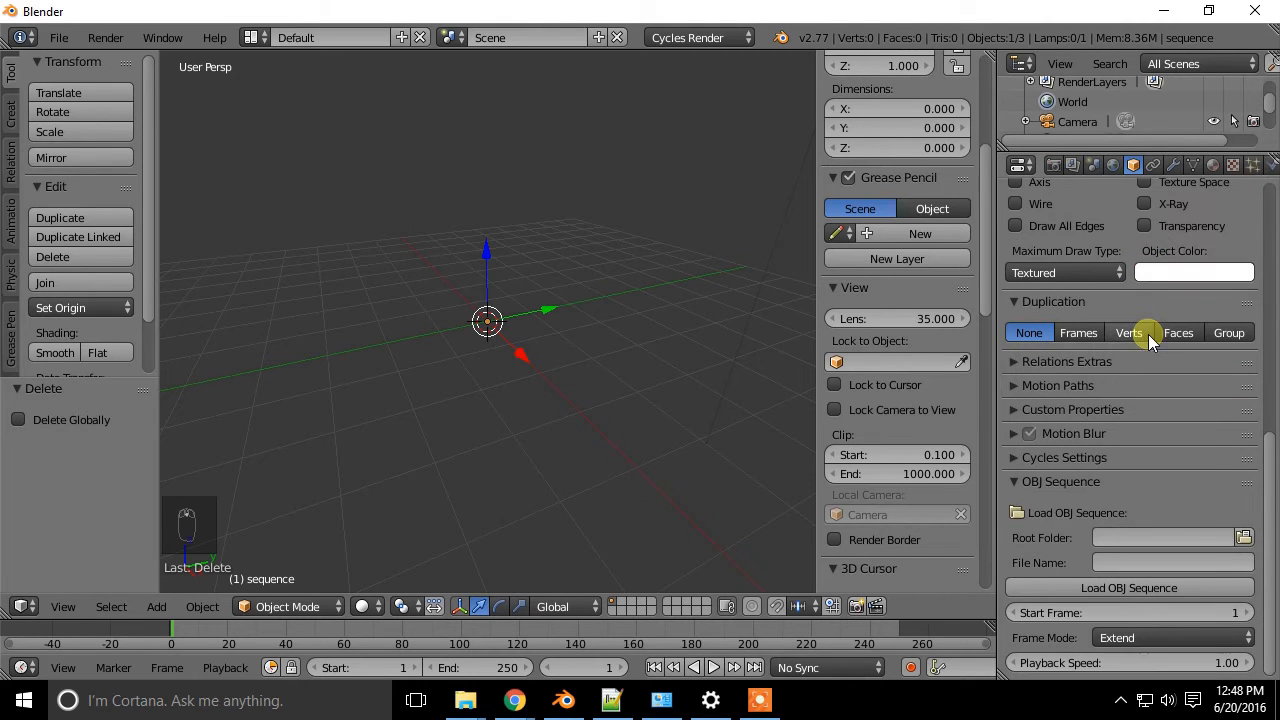
mouse_move(1075, 587)
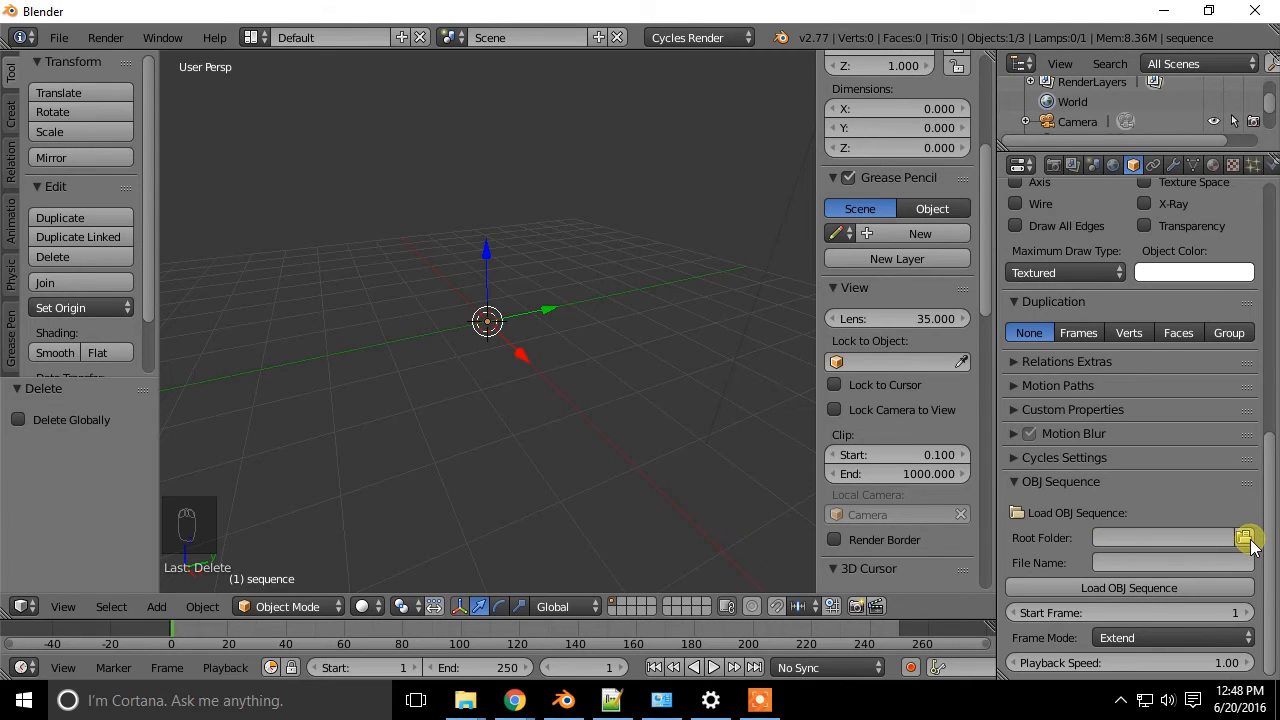
Step: Browse for the Root Folder and navigate to the horse_obj_sequence folder
left_click(1247, 538)
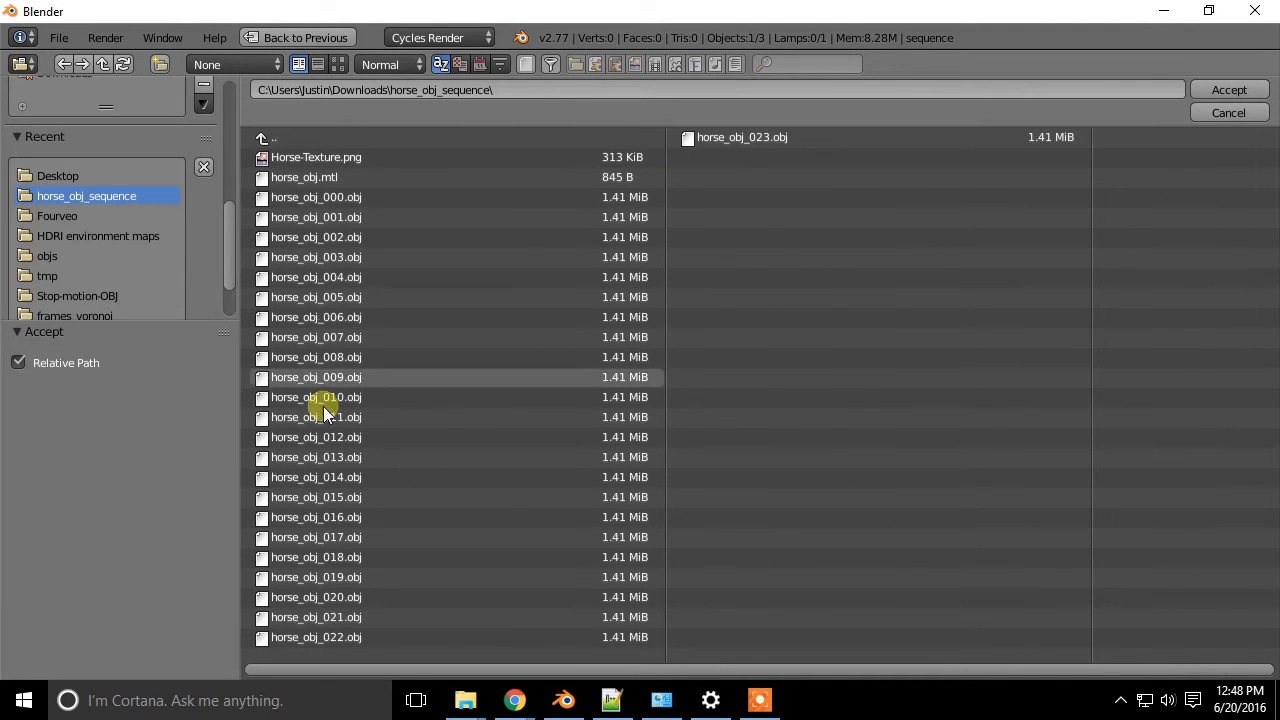
mouse_move(740, 388)
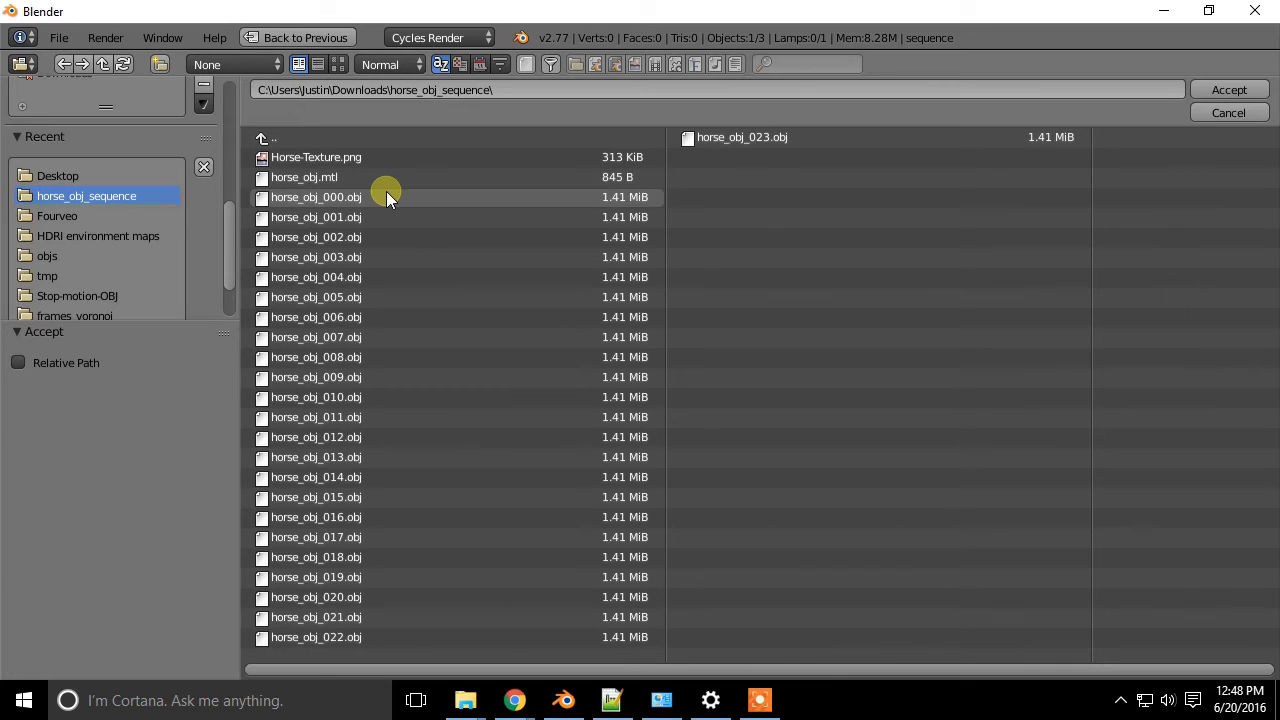
mouse_move(403, 277)
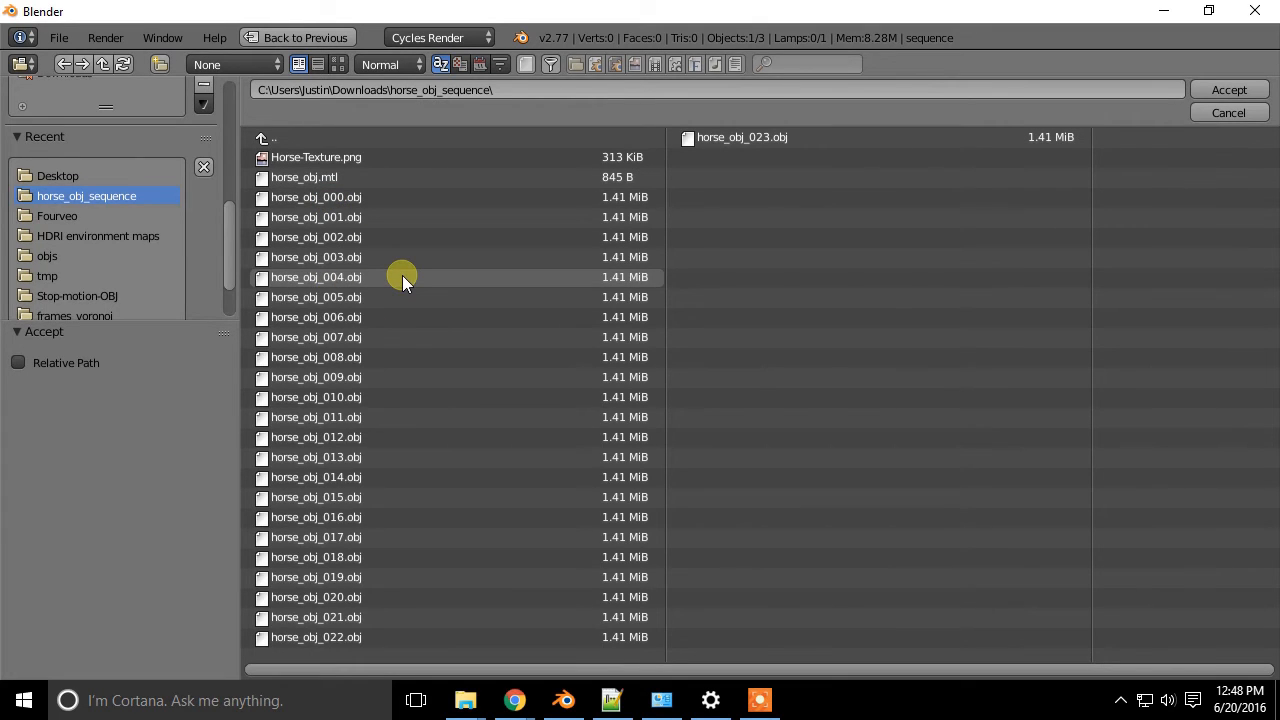
mouse_move(1229, 89)
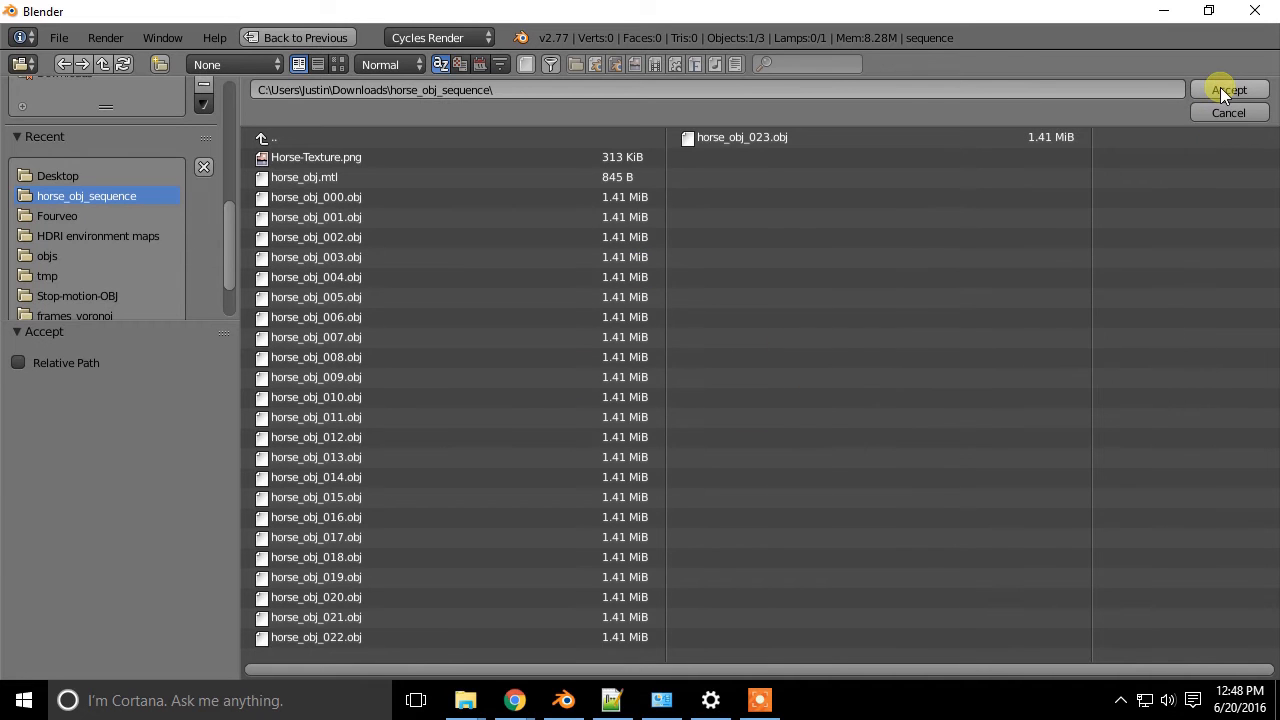
Step: Load the 'horse' OBJ sequence from horse_obj_sequence and rotate it 90° on X
left_click(1228, 90)
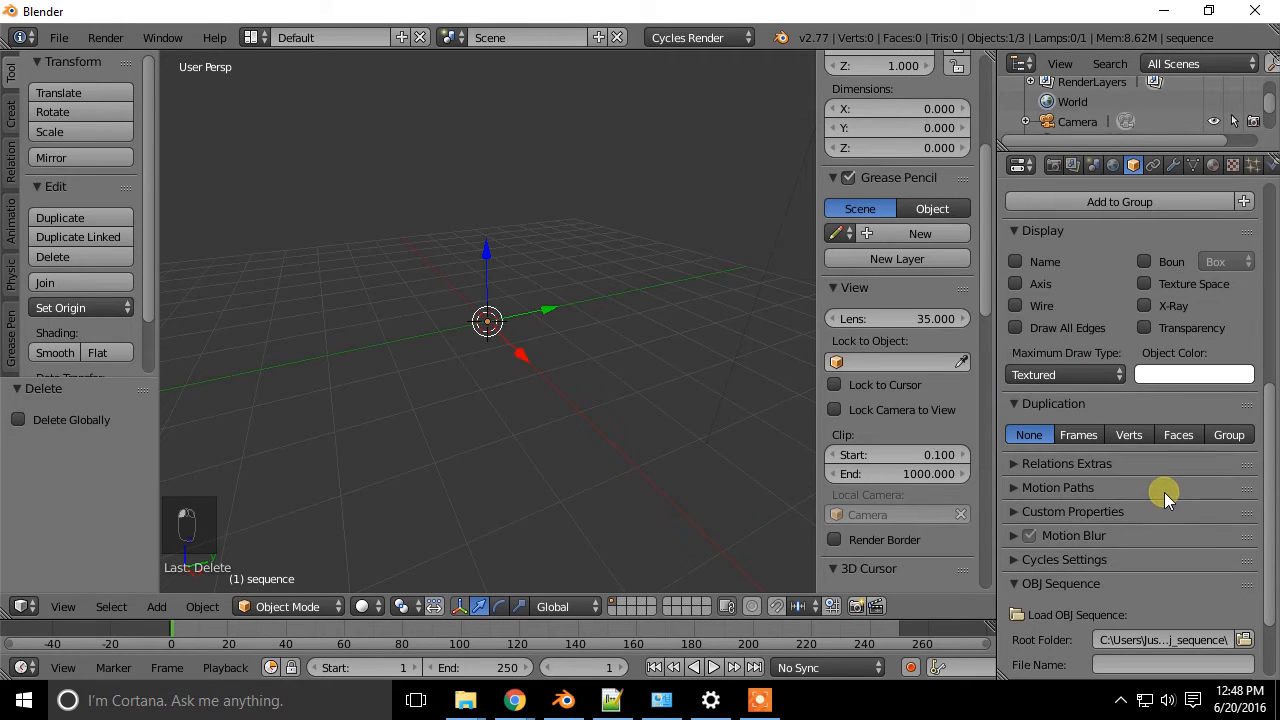
scroll("down", 3)
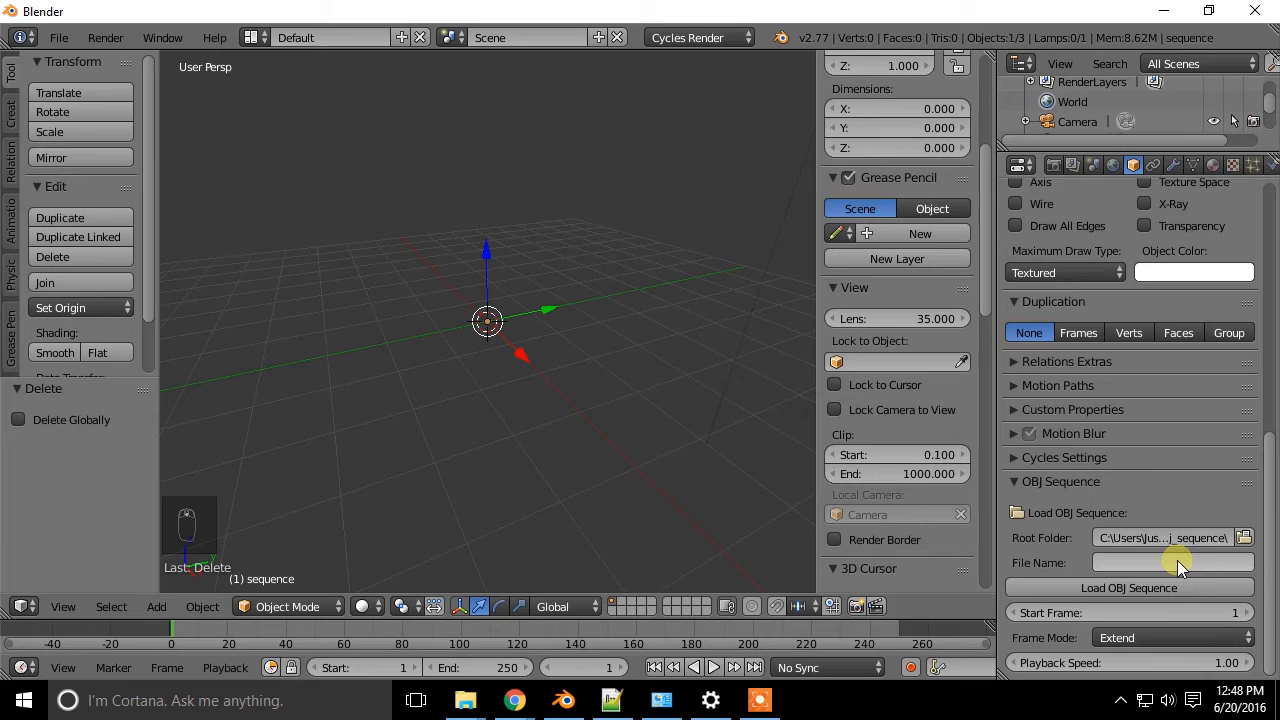
left_click(1170, 562)
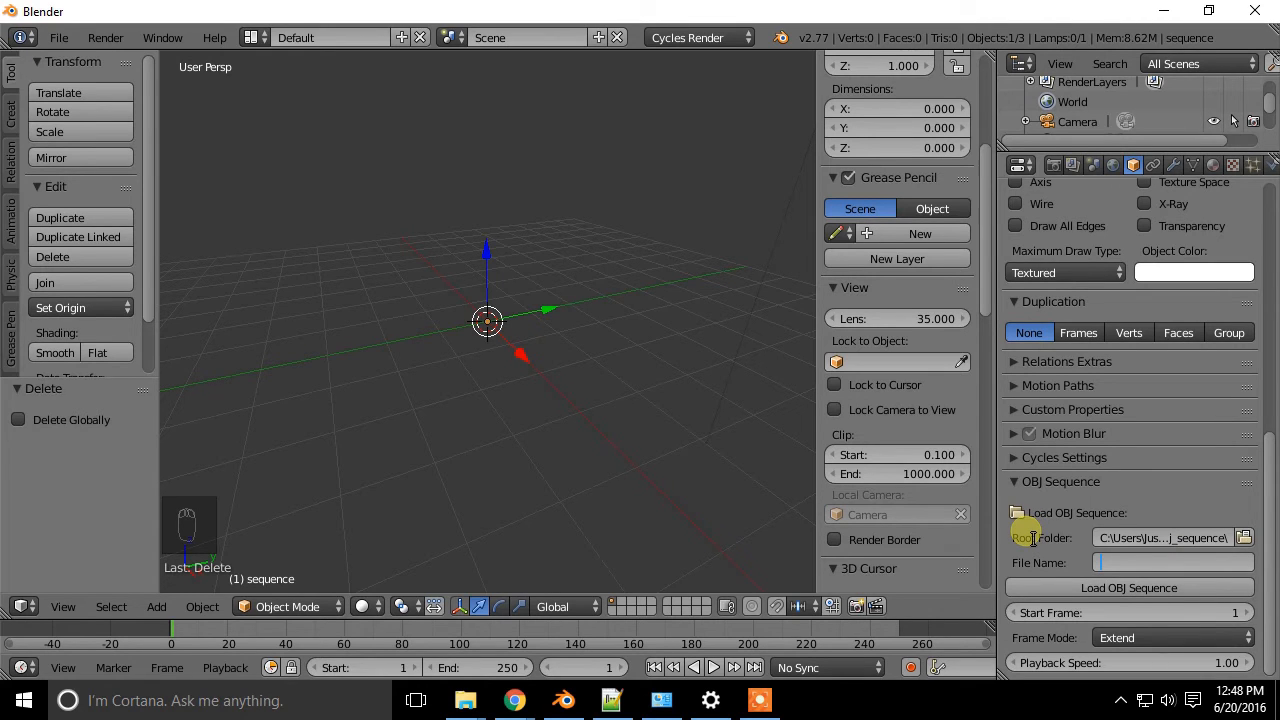
type("hors")
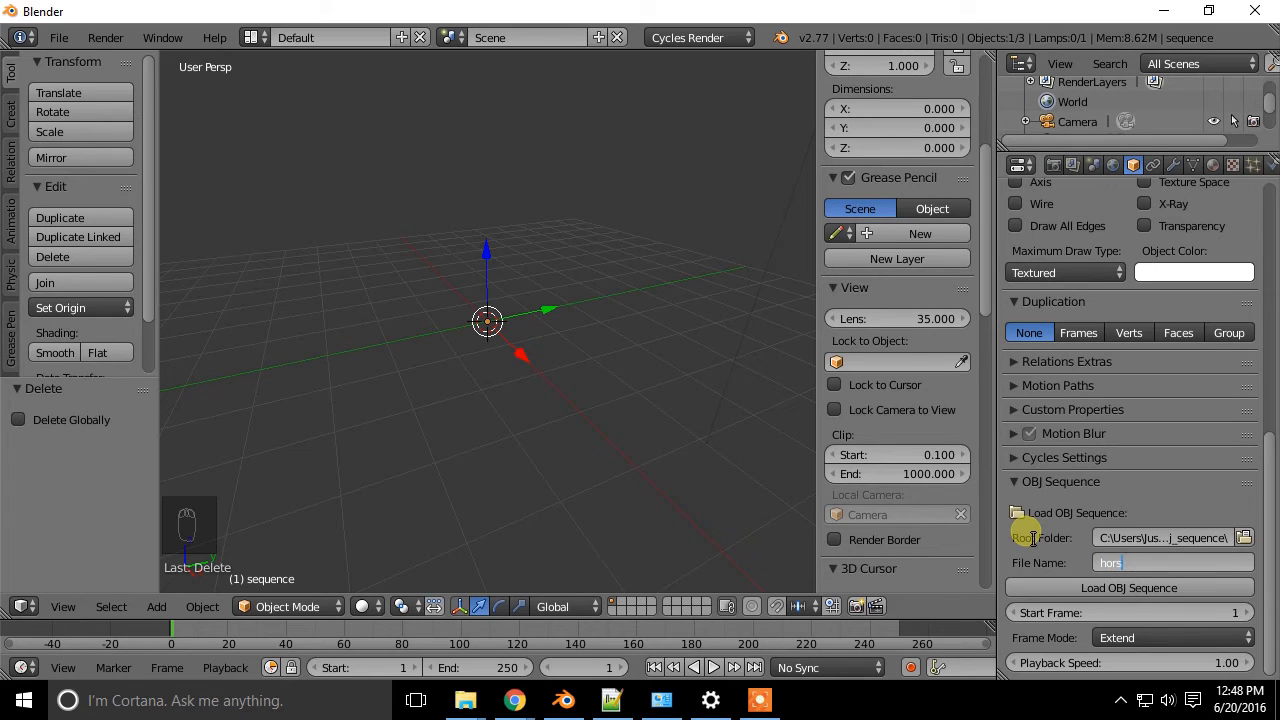
type("e")
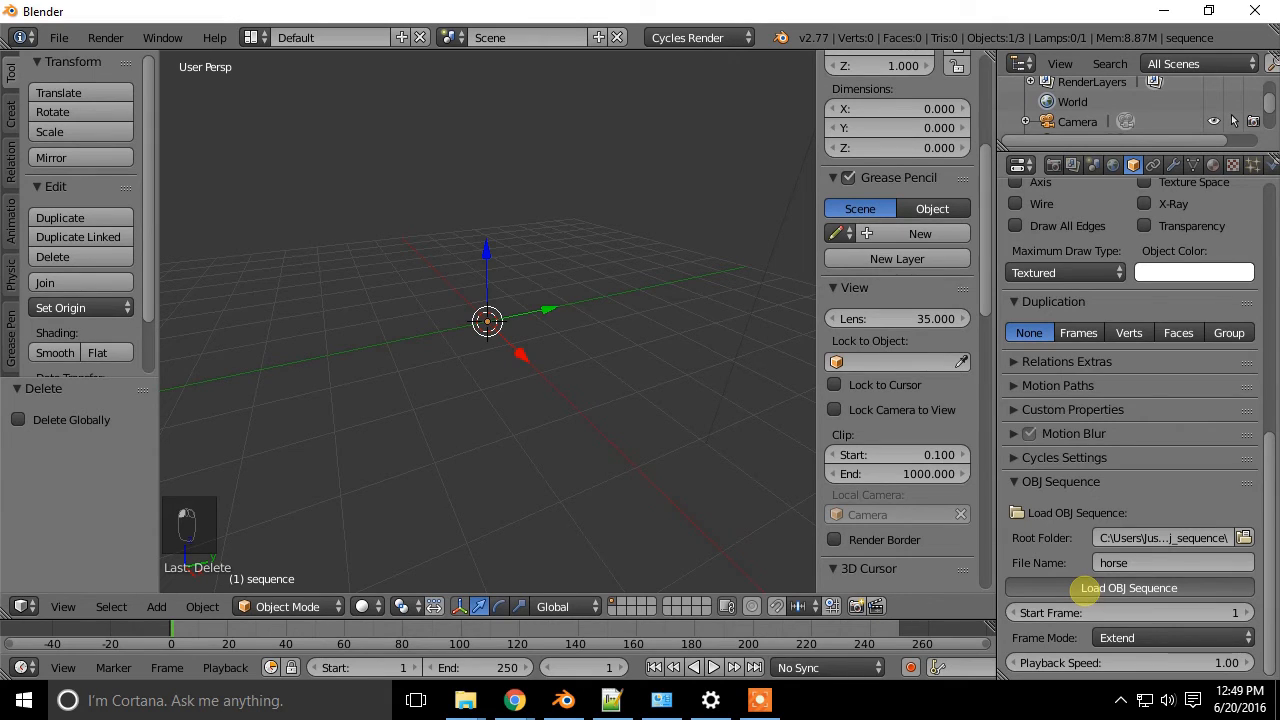
left_click(1128, 587)
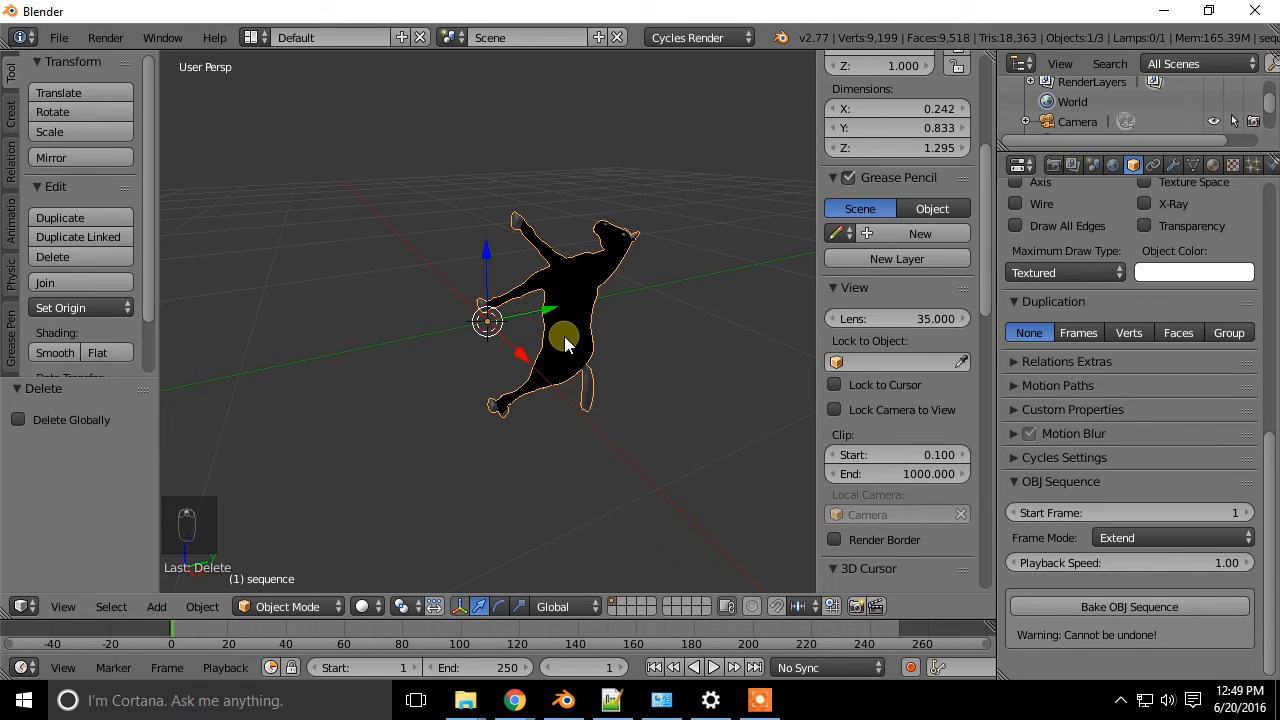
key("r")
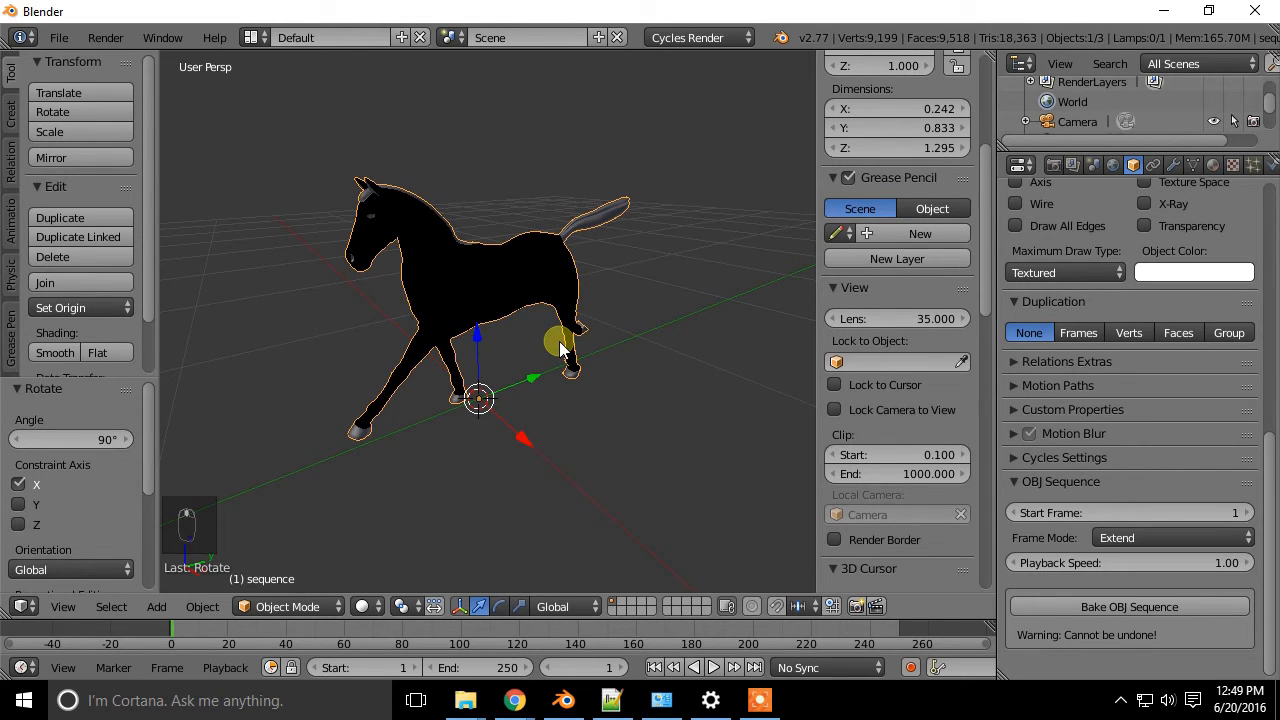
key("alt+a")
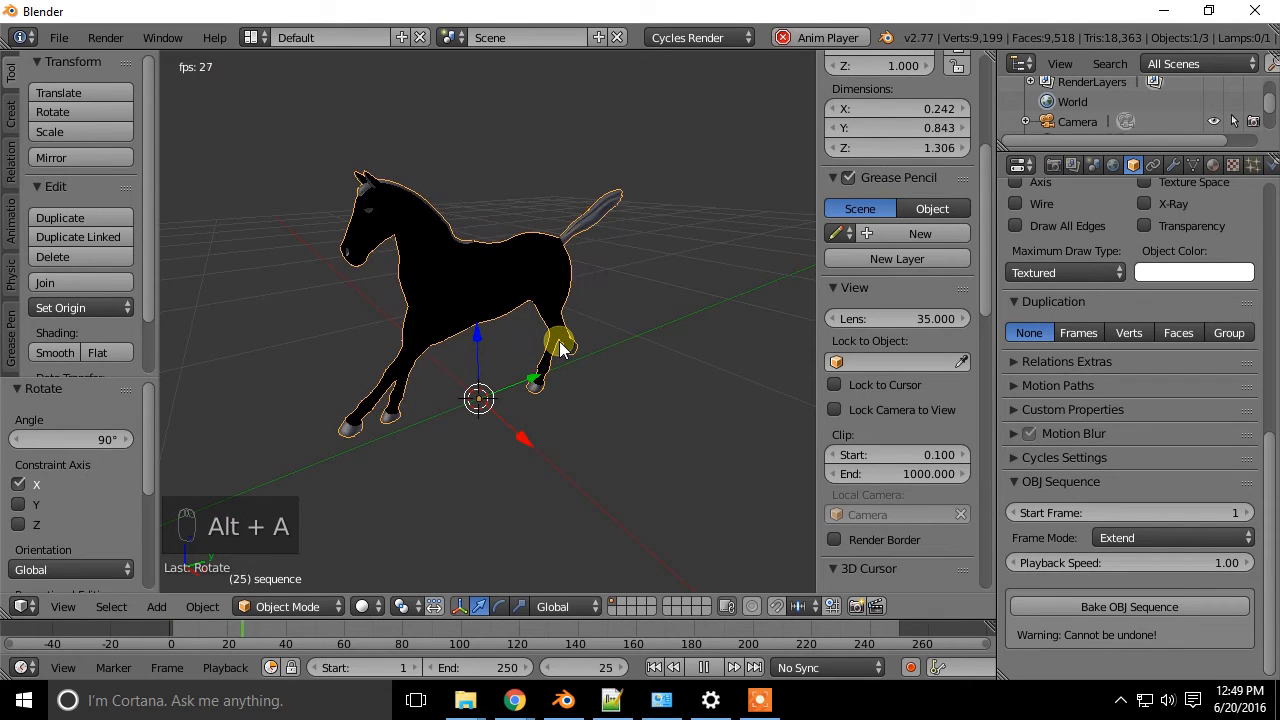
key("ctrl+shift+down")
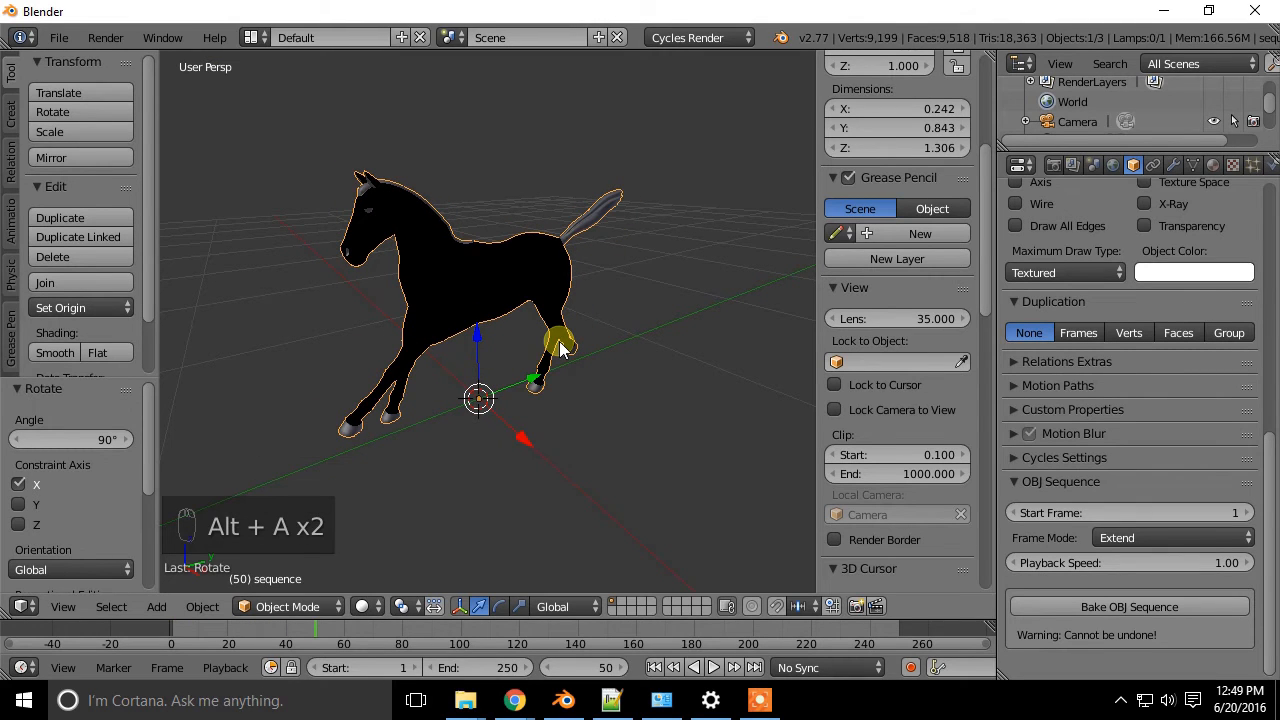
key("ctrl+shift+down")
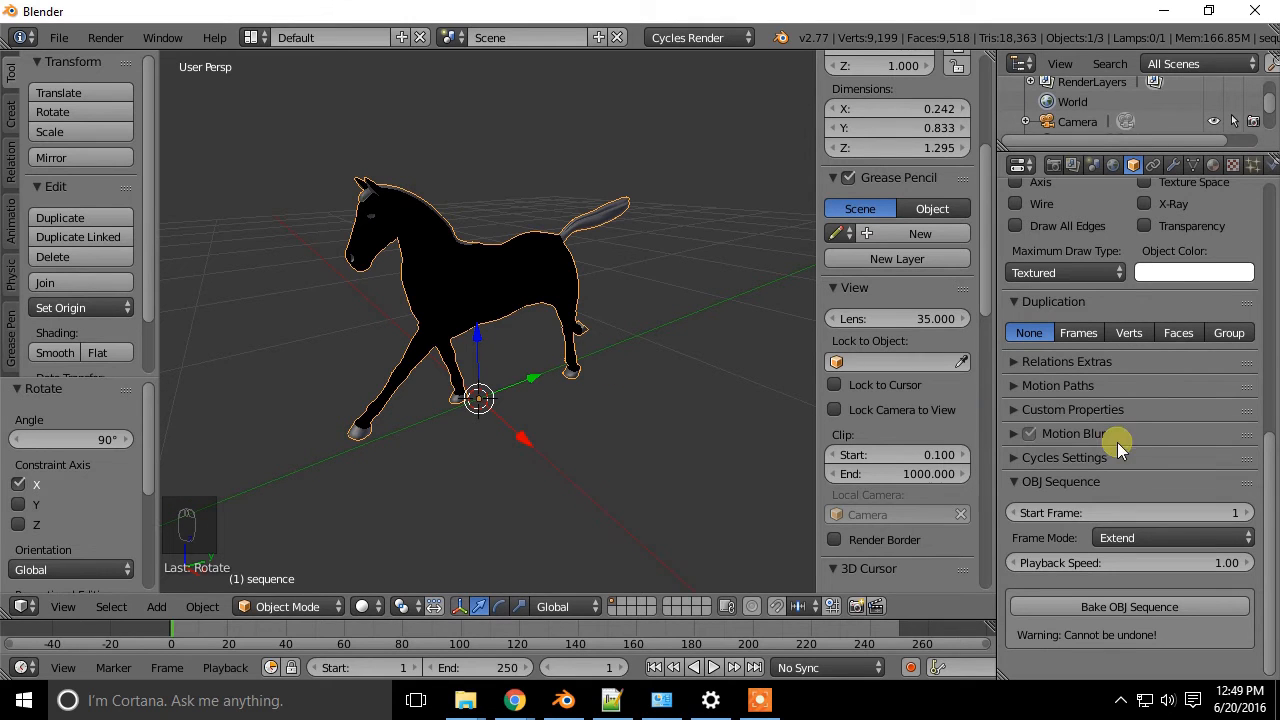
mouse_move(1115, 650)
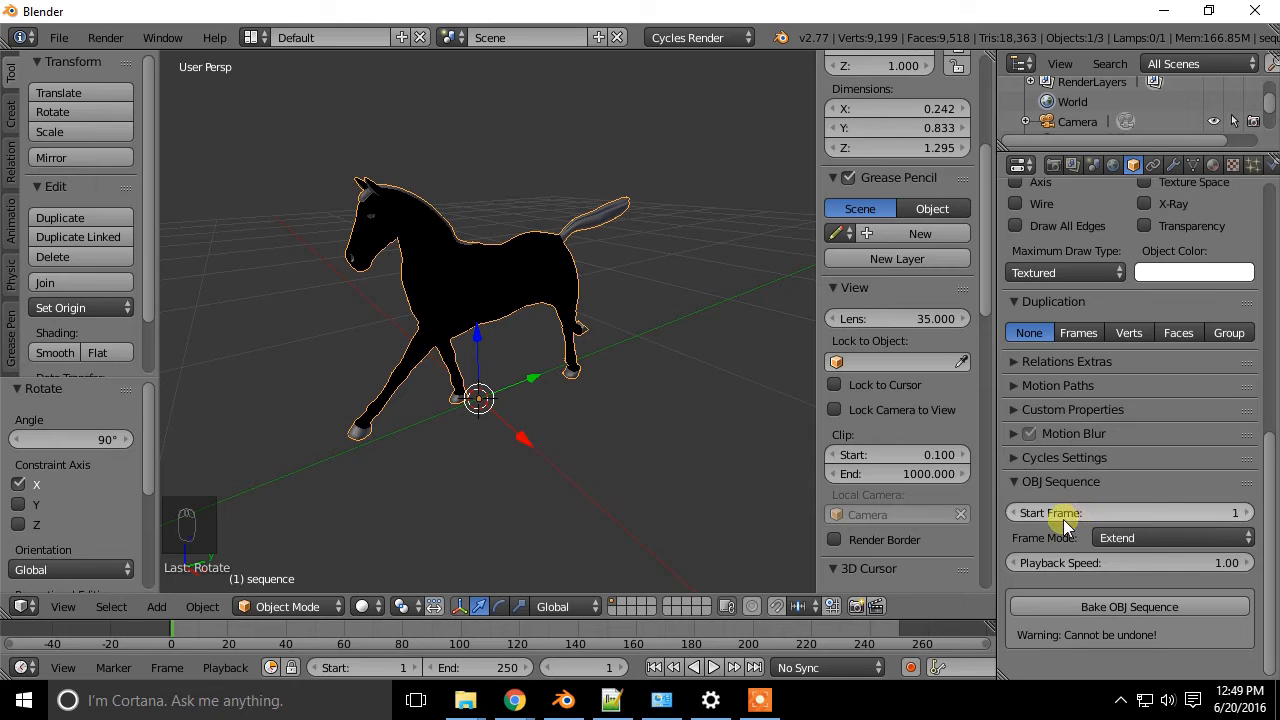
mouse_move(1270, 530)
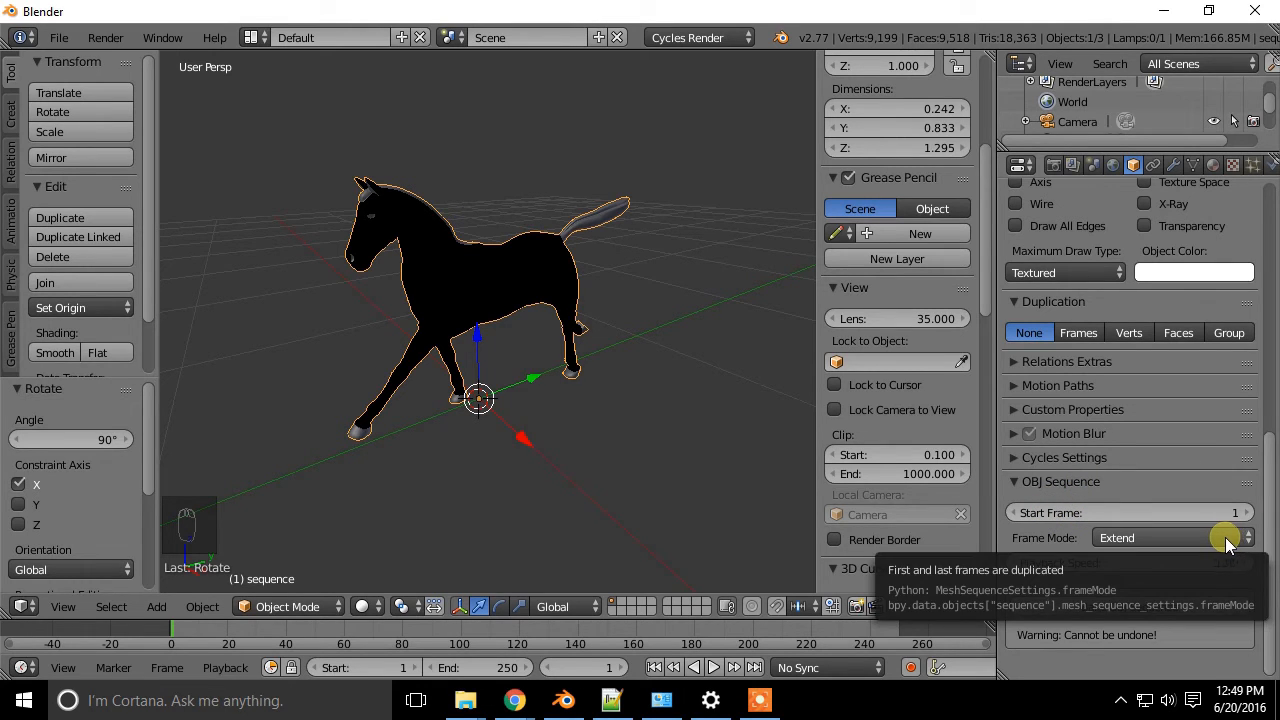
mouse_move(696, 466)
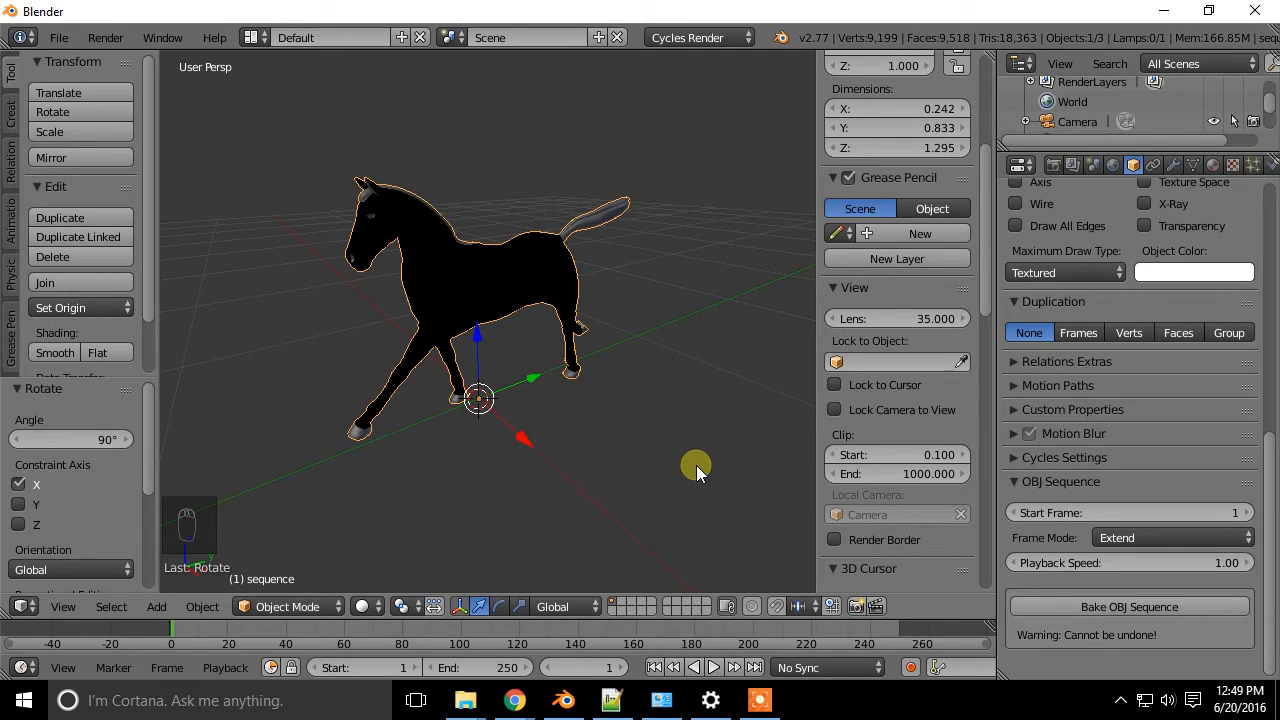
Step: Try the Blank frame mode while playing, then switch Frame Mode to Repeat
left_click(1170, 537)
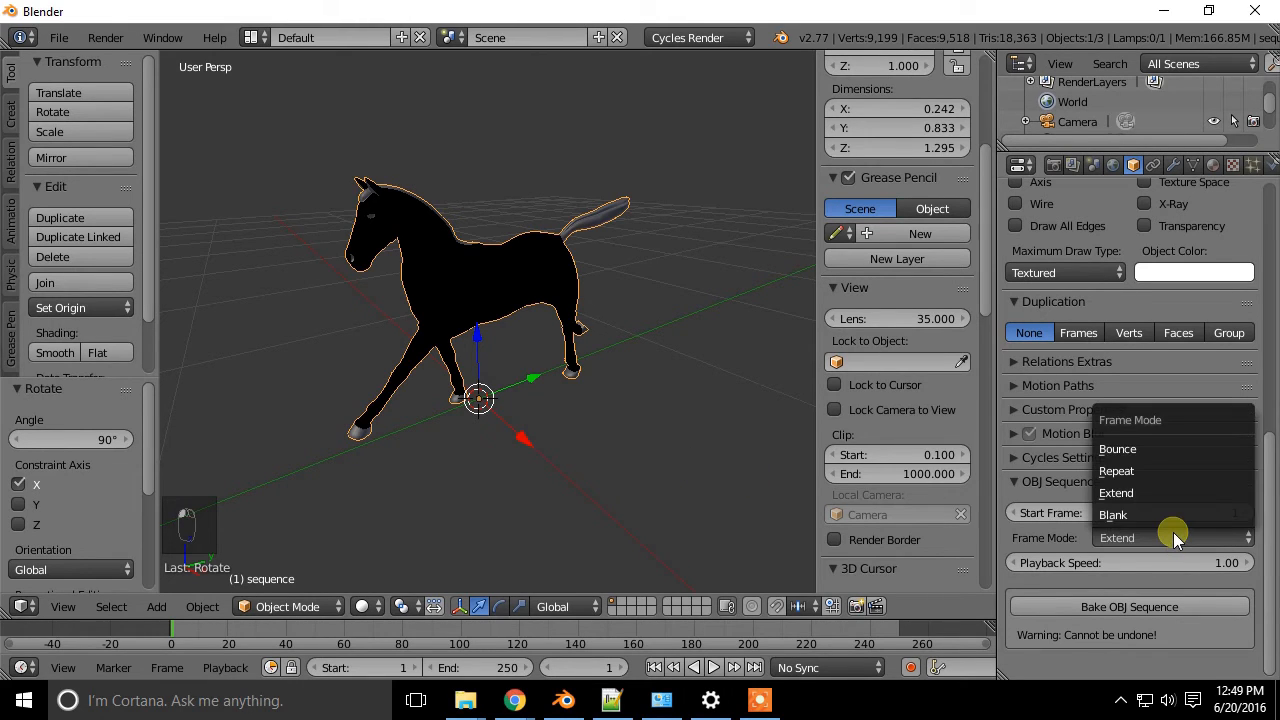
left_click(1113, 514)
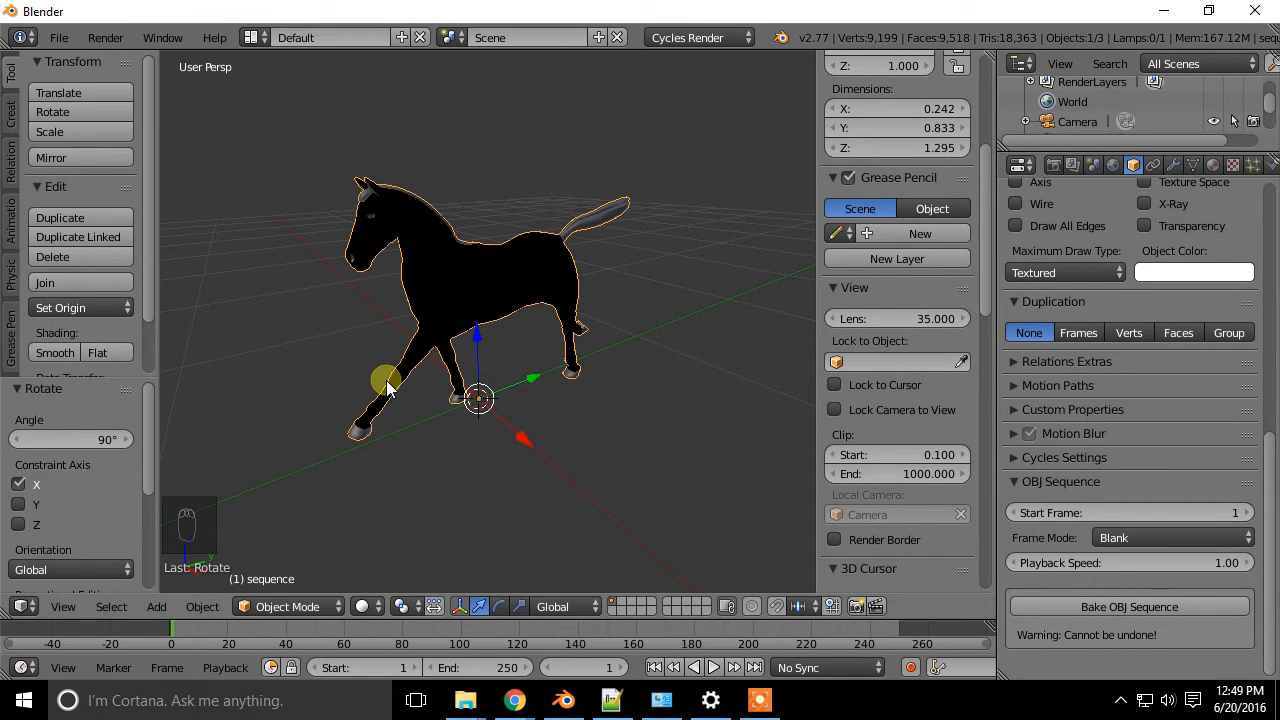
key("alt+a")
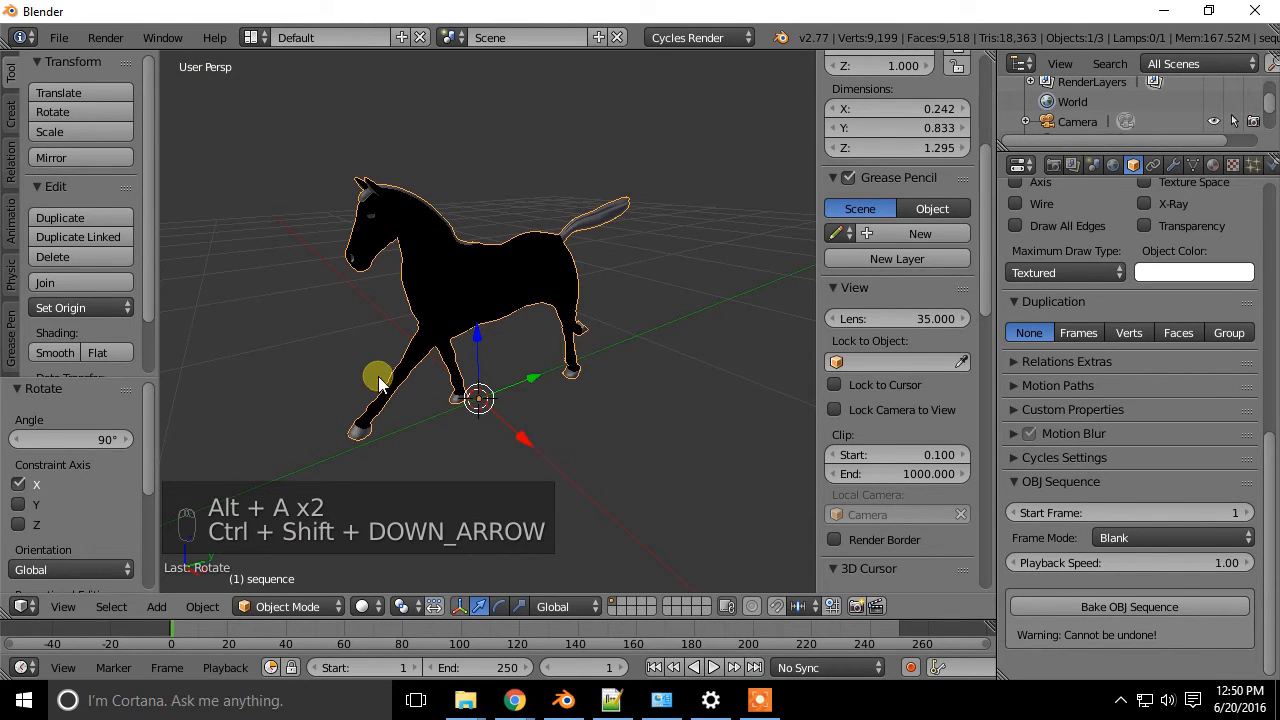
left_click(1170, 537)
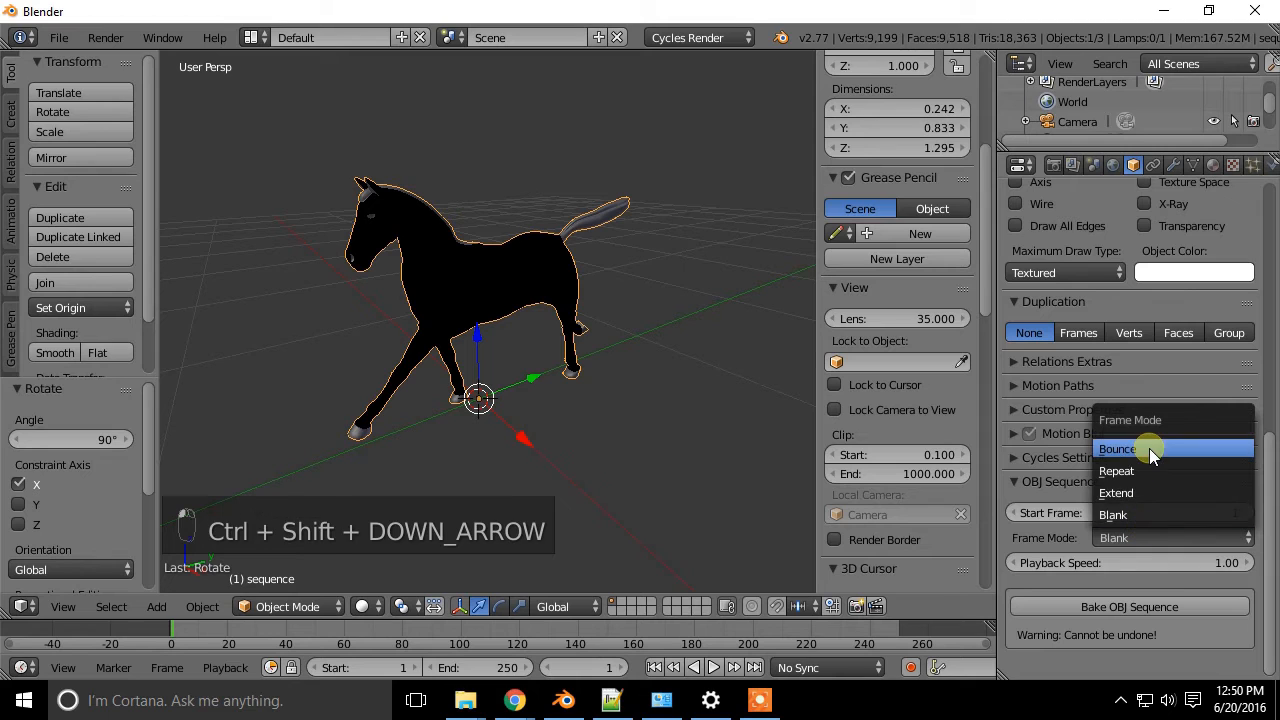
mouse_move(1150, 471)
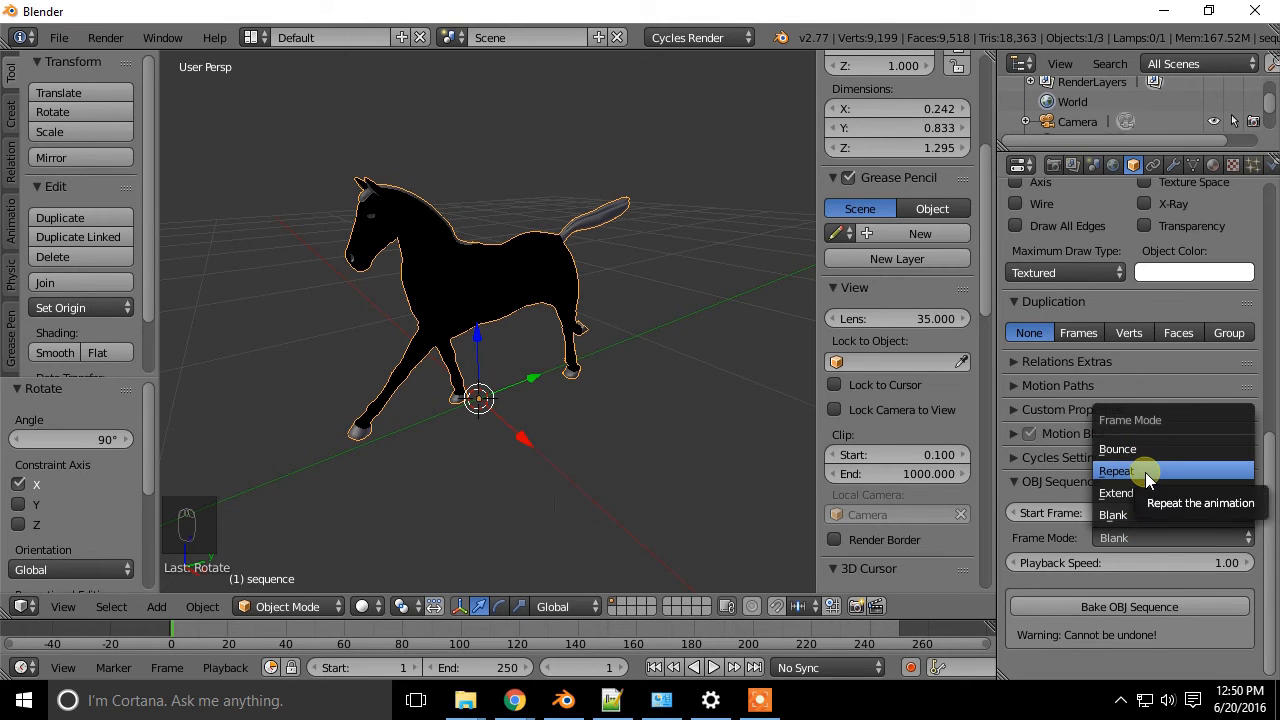
left_click(1118, 470)
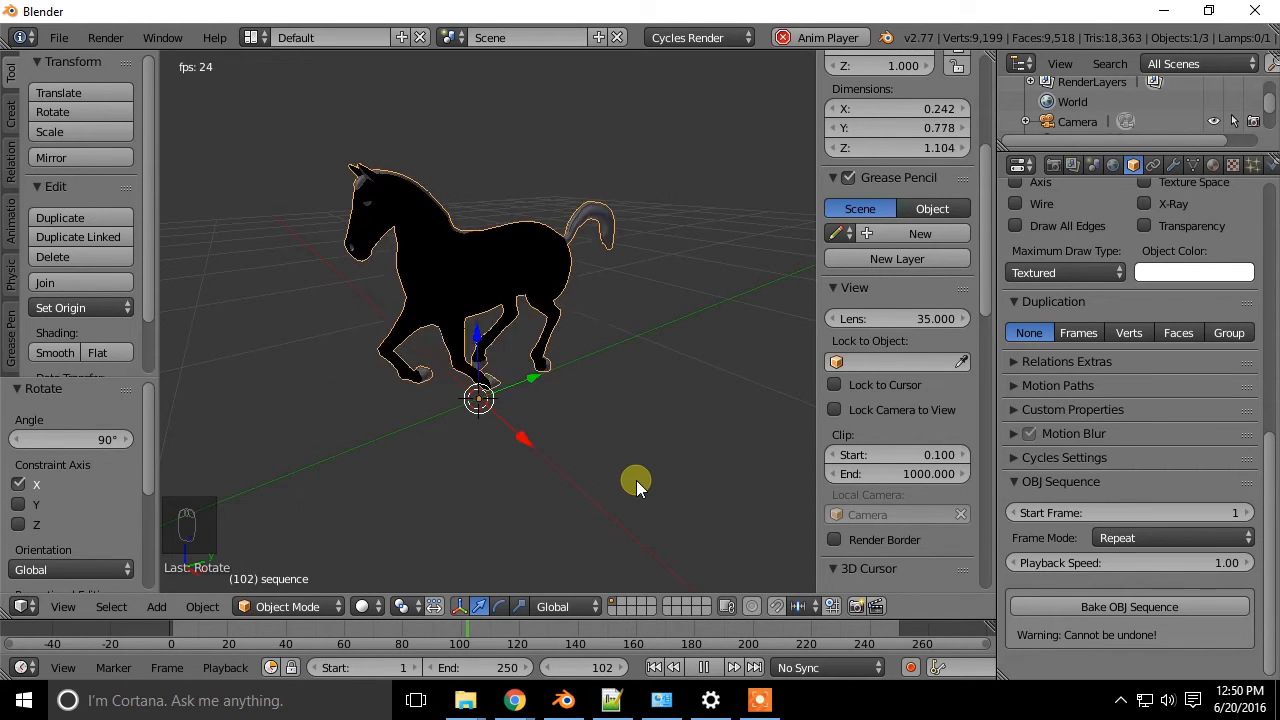
Step: Stop the horse animation and set Frame Mode to Bounce
key("alt+a")
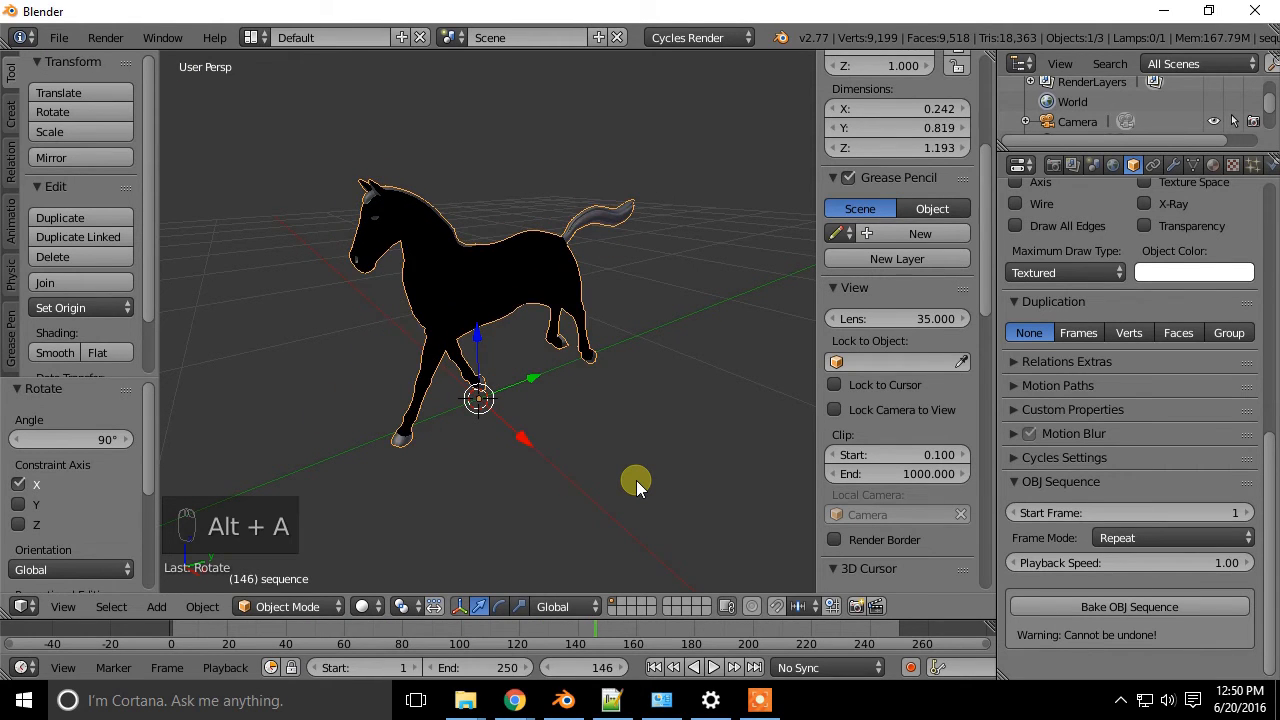
left_click(1170, 537)
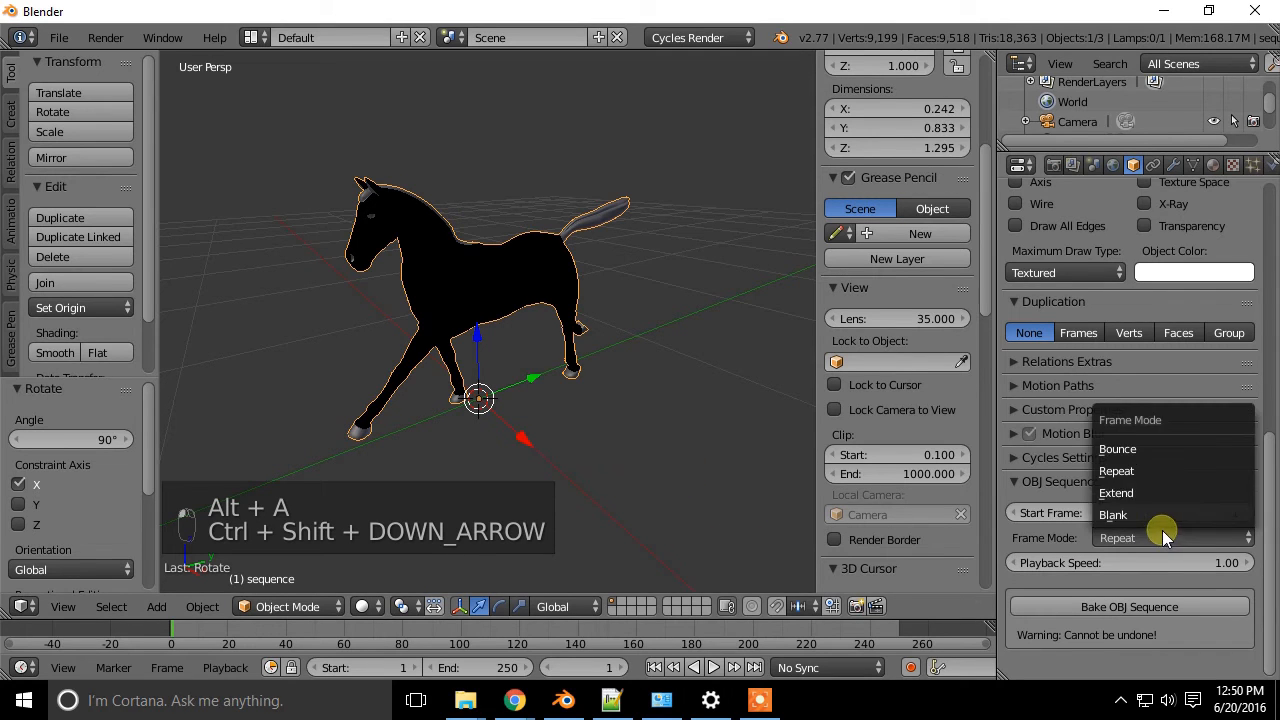
left_click(1117, 448)
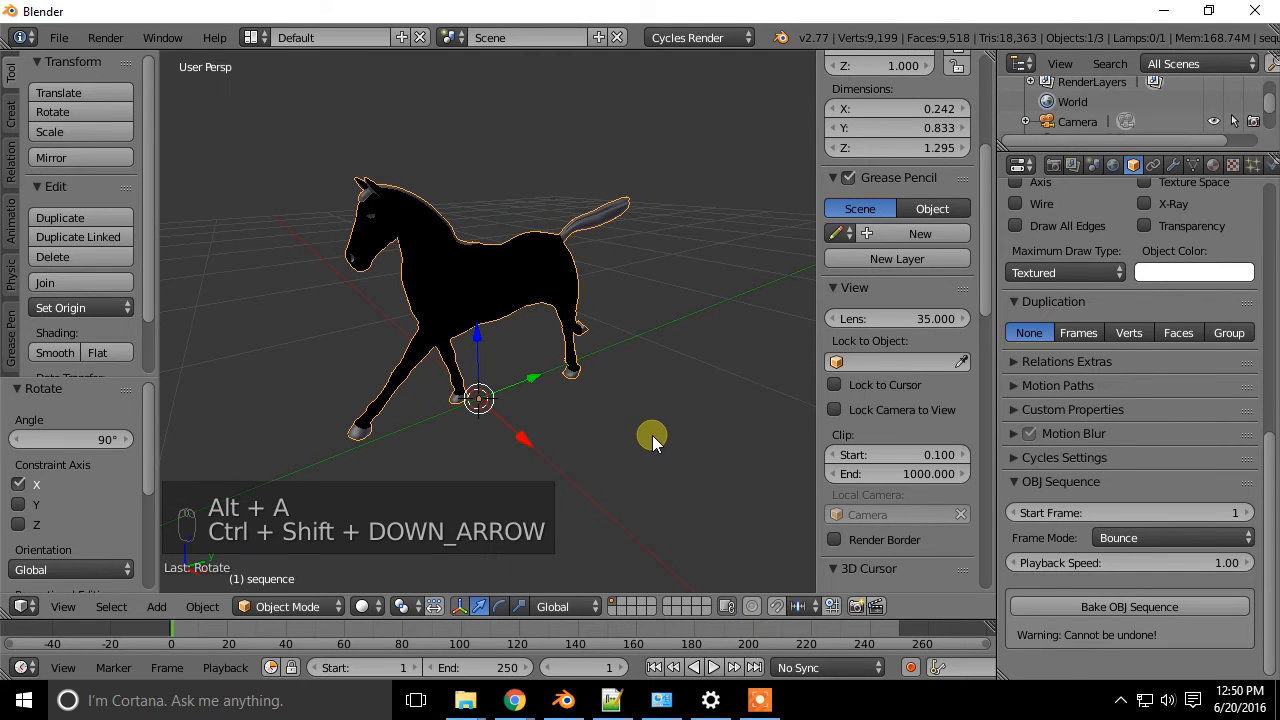
Step: Set Frame Mode back to Repeat, preview at 0.5 playback speed, then reset to 1.00
left_click(1170, 537)
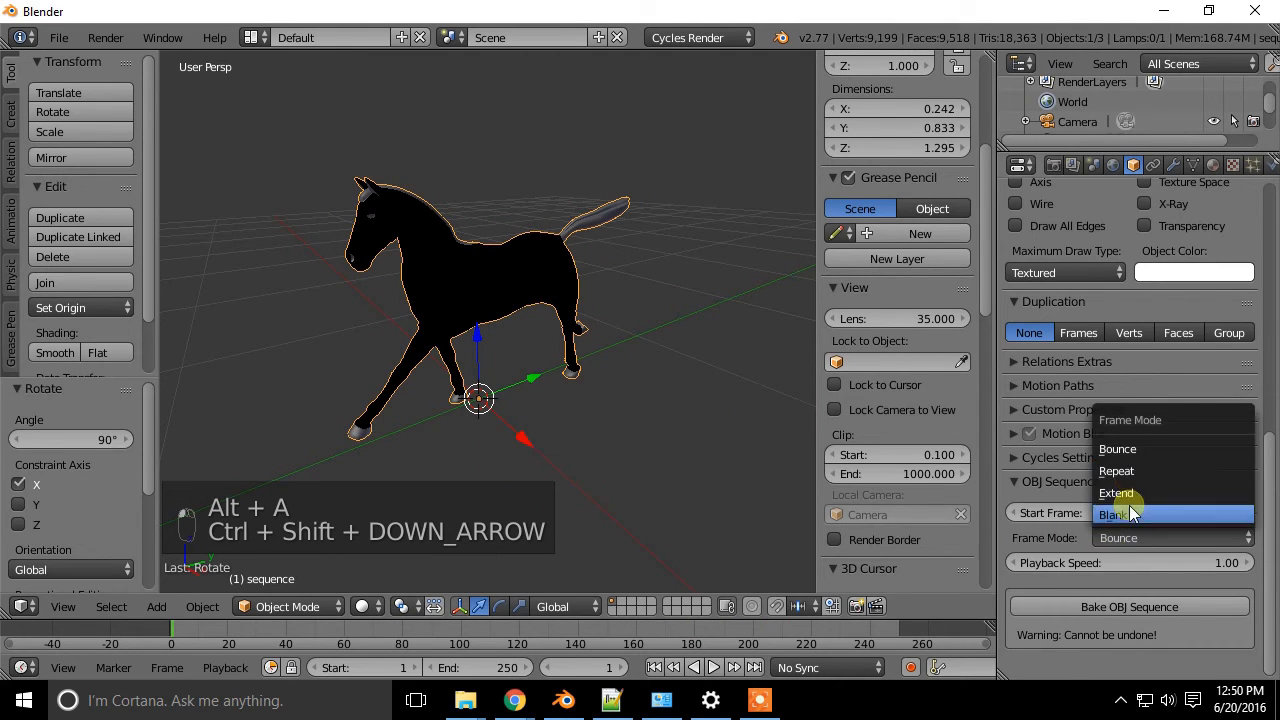
left_click(1117, 471)
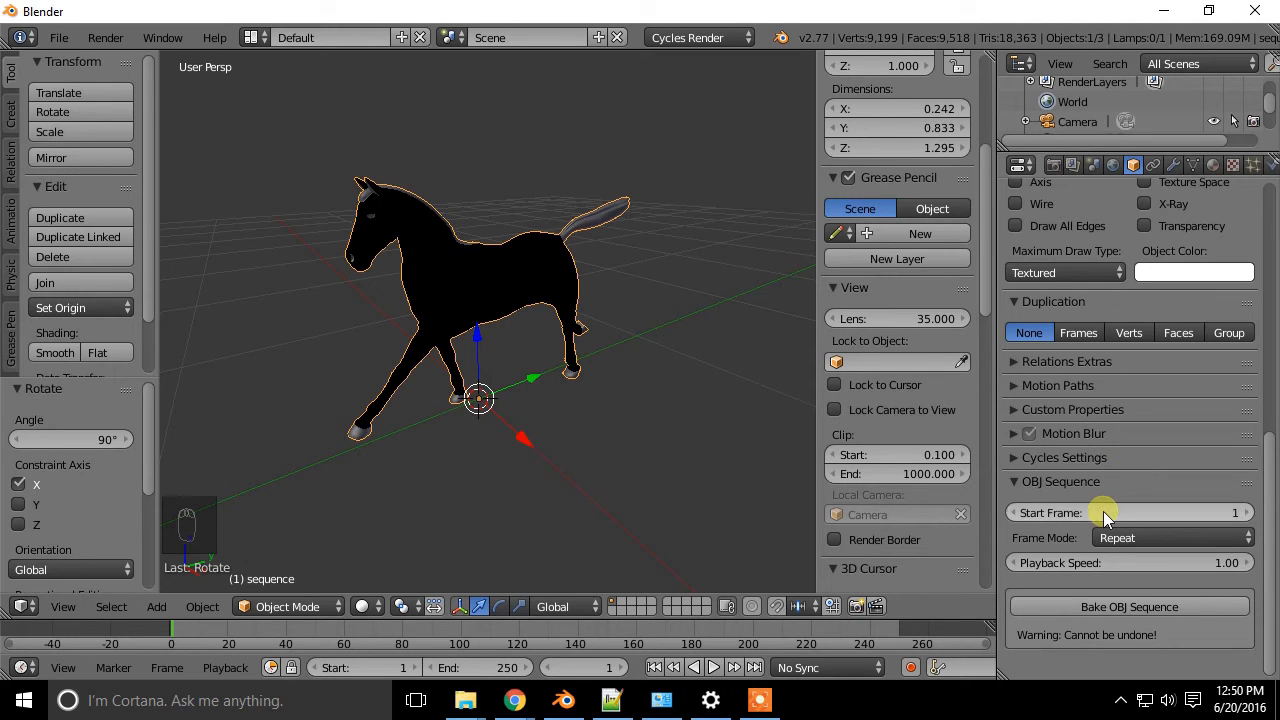
mouse_move(1105, 512)
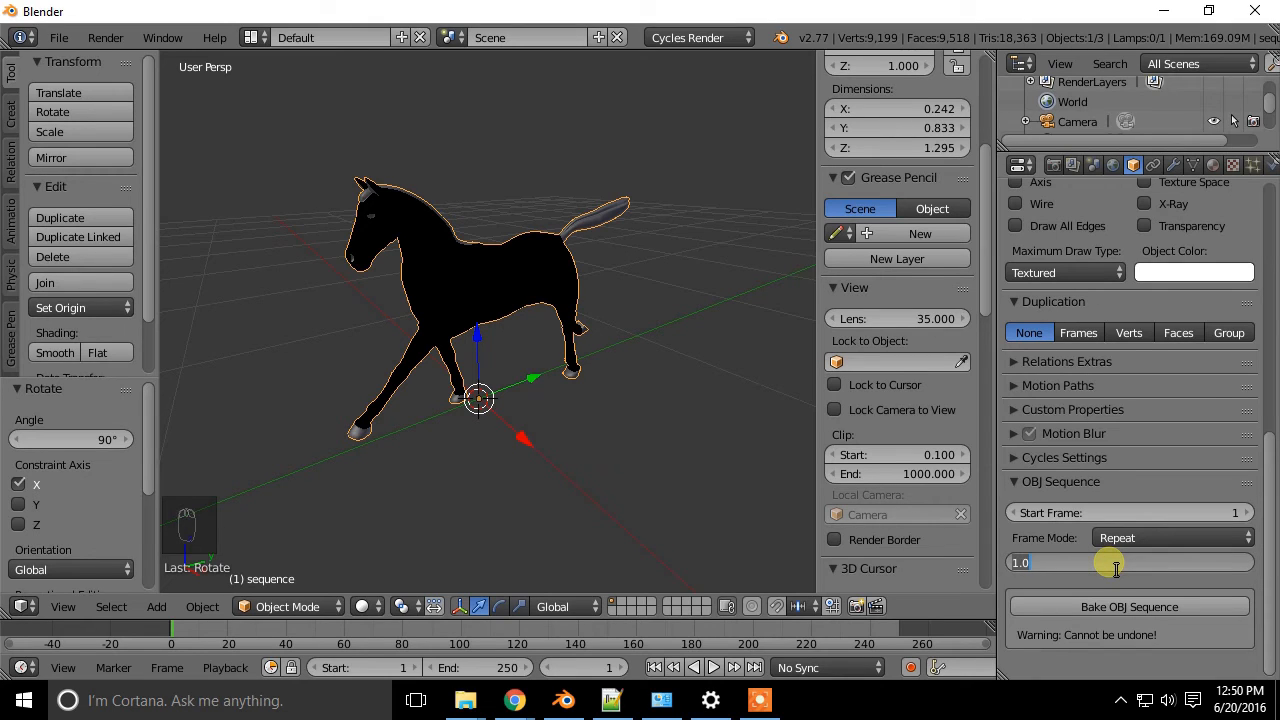
type("0.5")
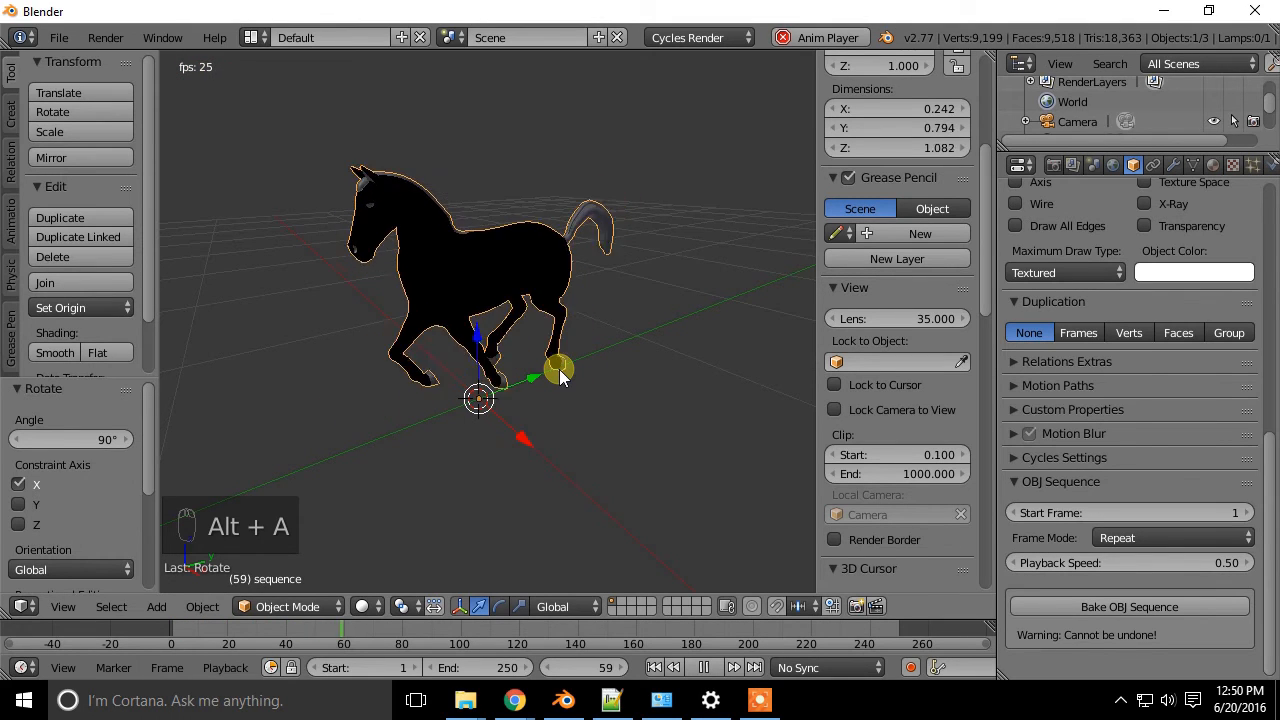
key("ctrl+shift+down")
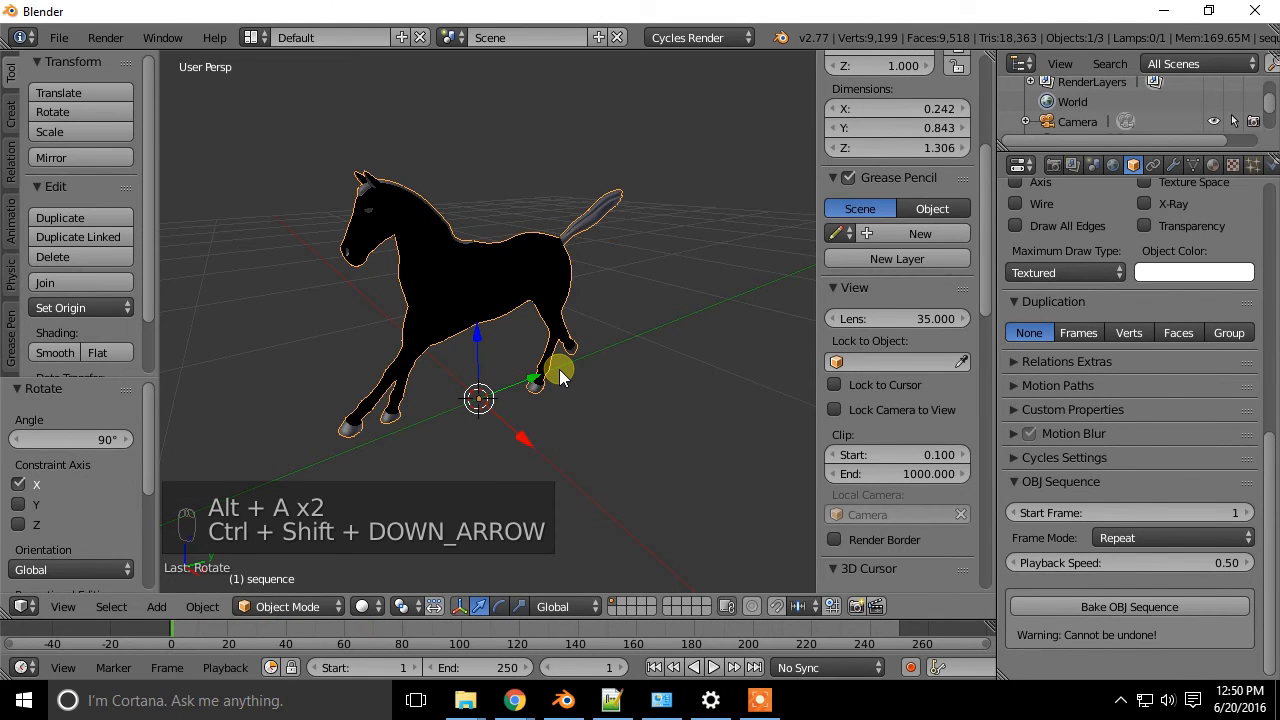
left_click(1128, 562)
type("1")
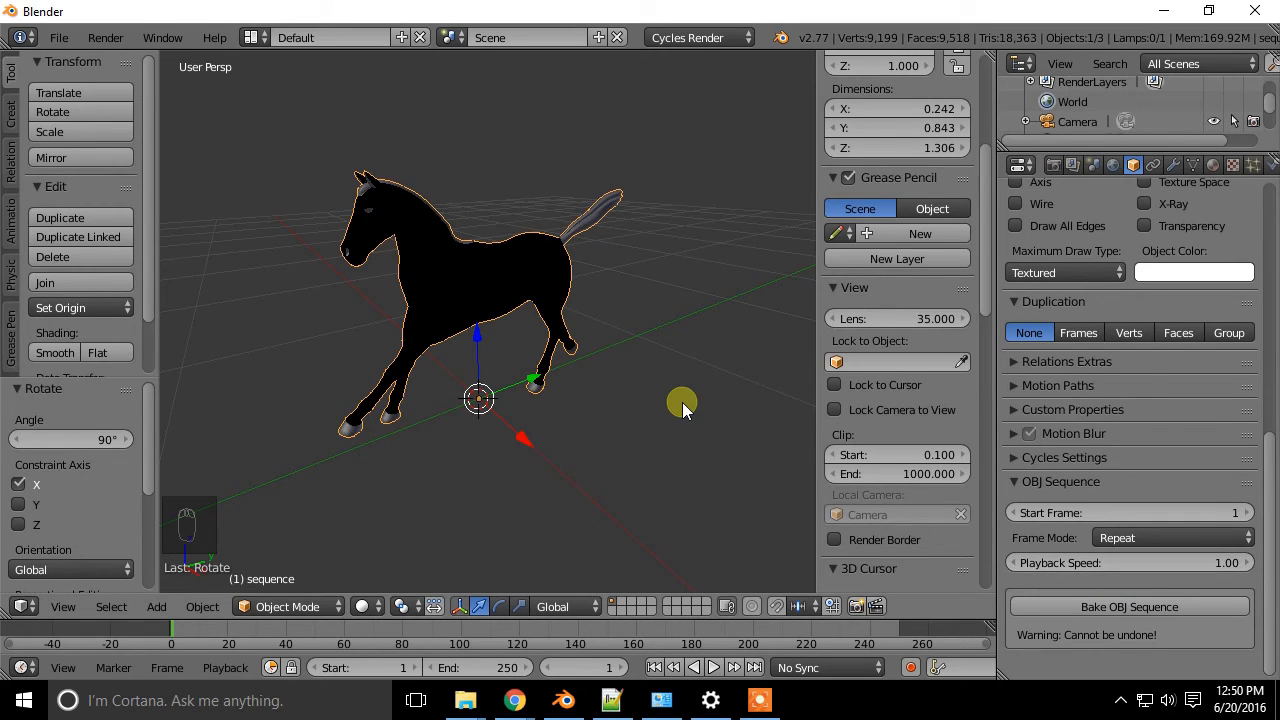
mouse_move(672, 388)
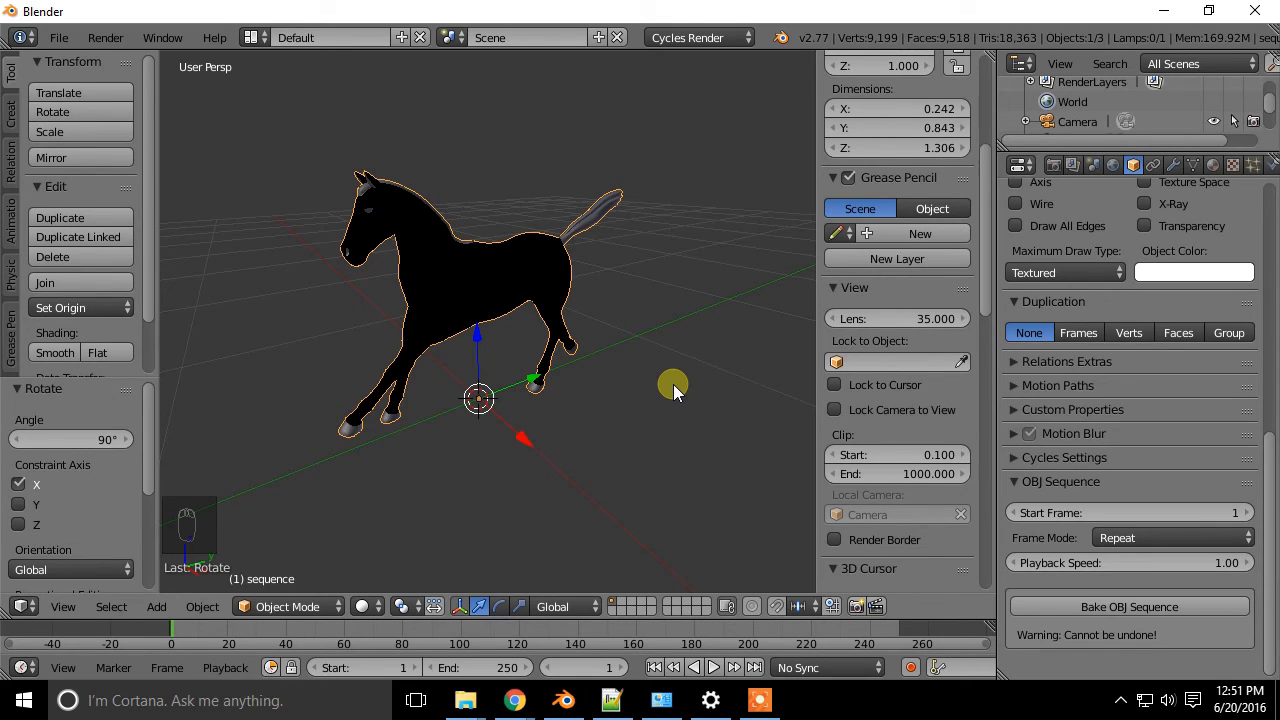
mouse_move(682, 398)
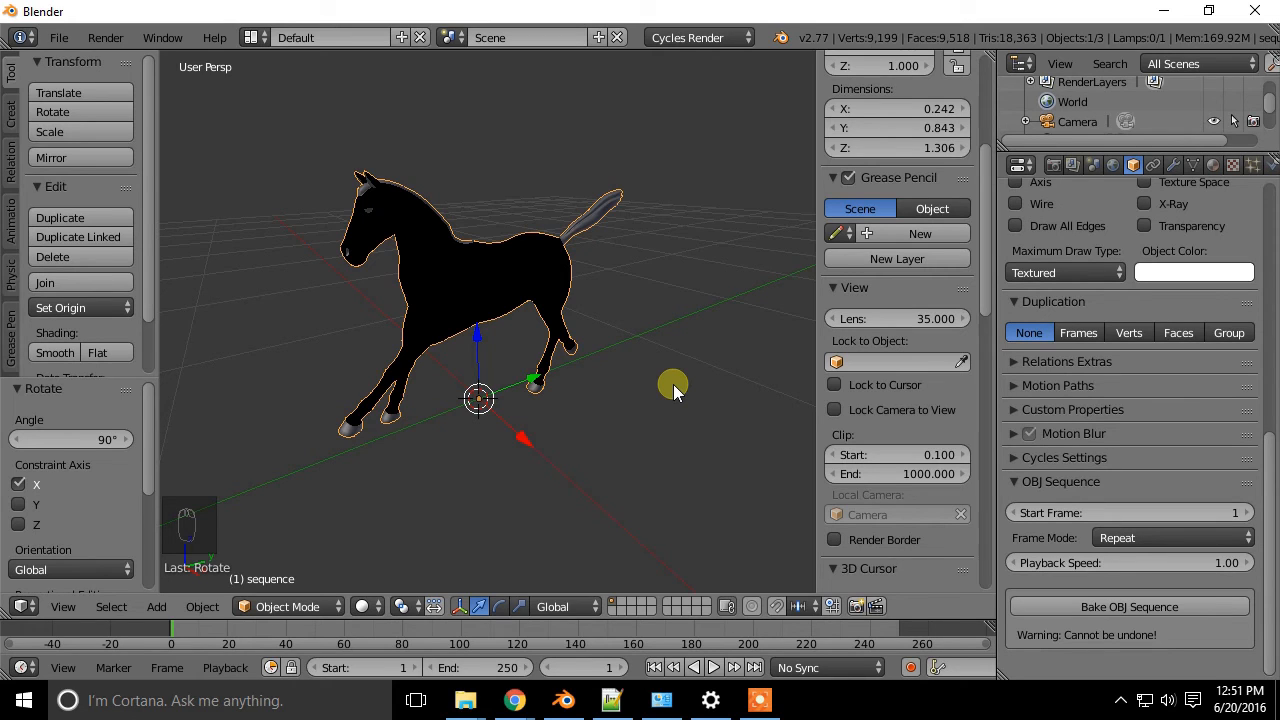
mouse_move(683, 388)
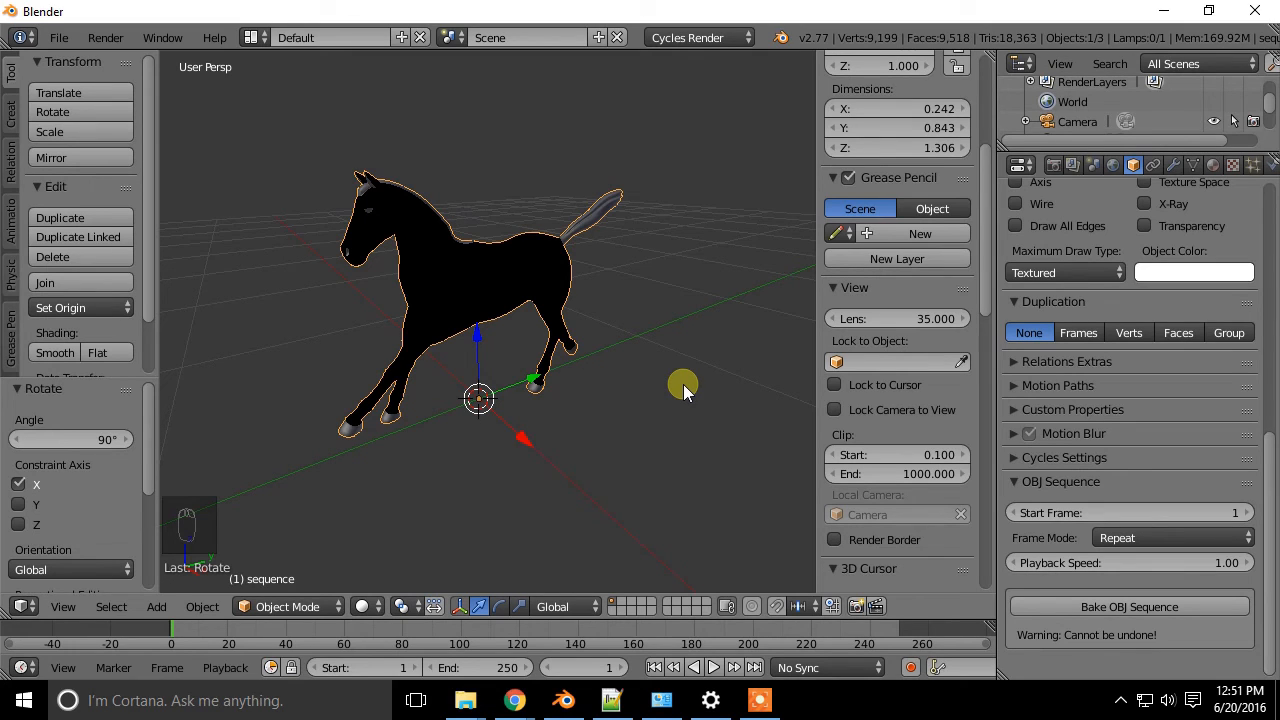
mouse_move(1195, 607)
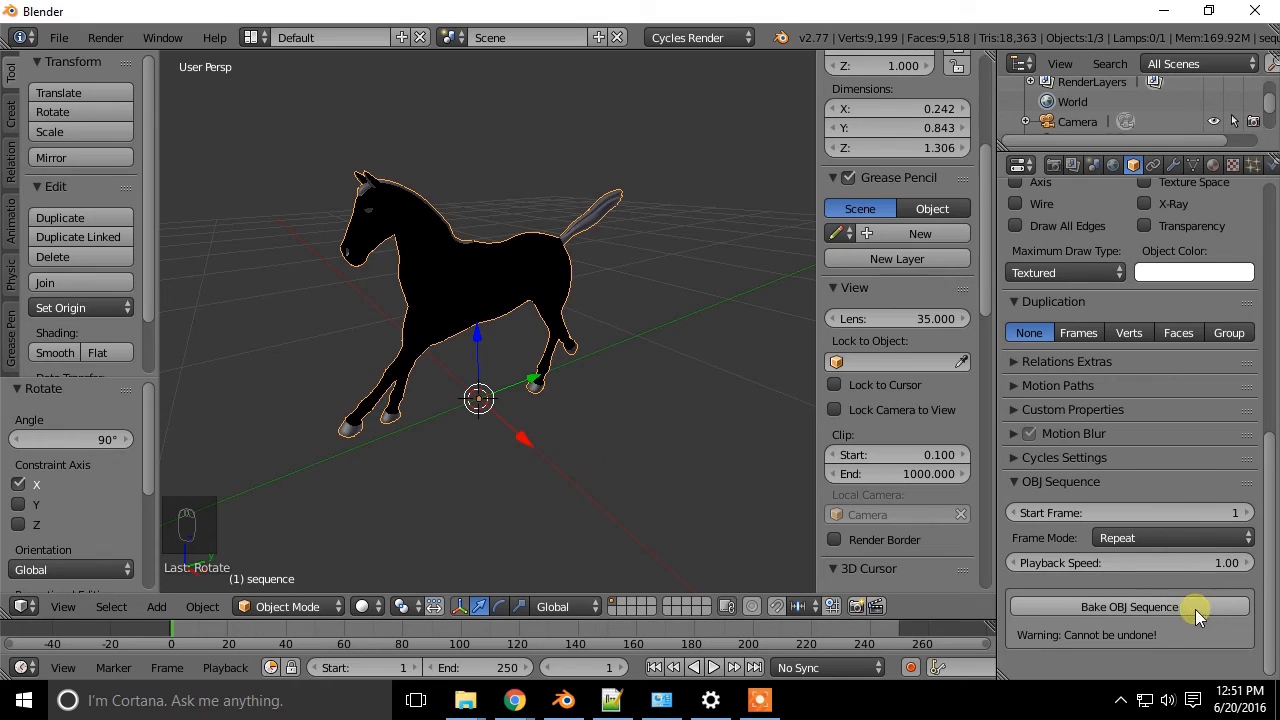
mouse_move(1073, 610)
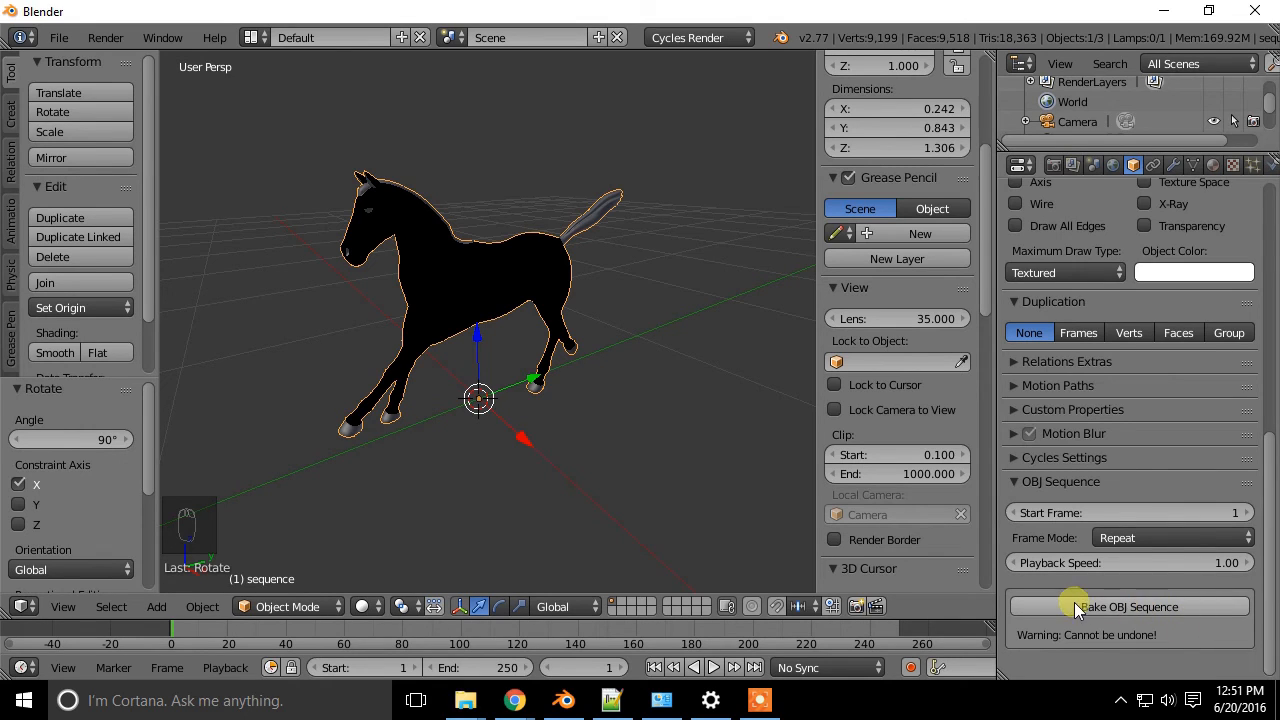
mouse_move(1140, 628)
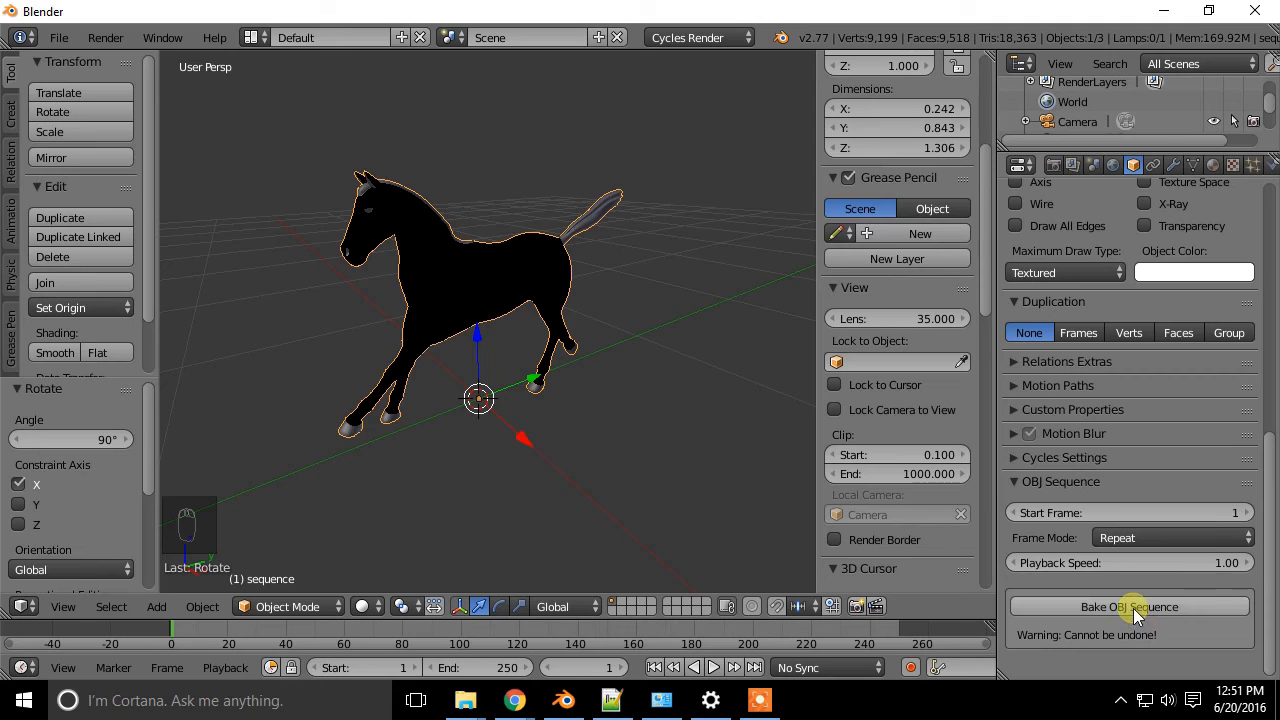
Step: Bake the sequence into o_Figure objects, play the baked animation, then return to frame 1
left_click(1129, 606)
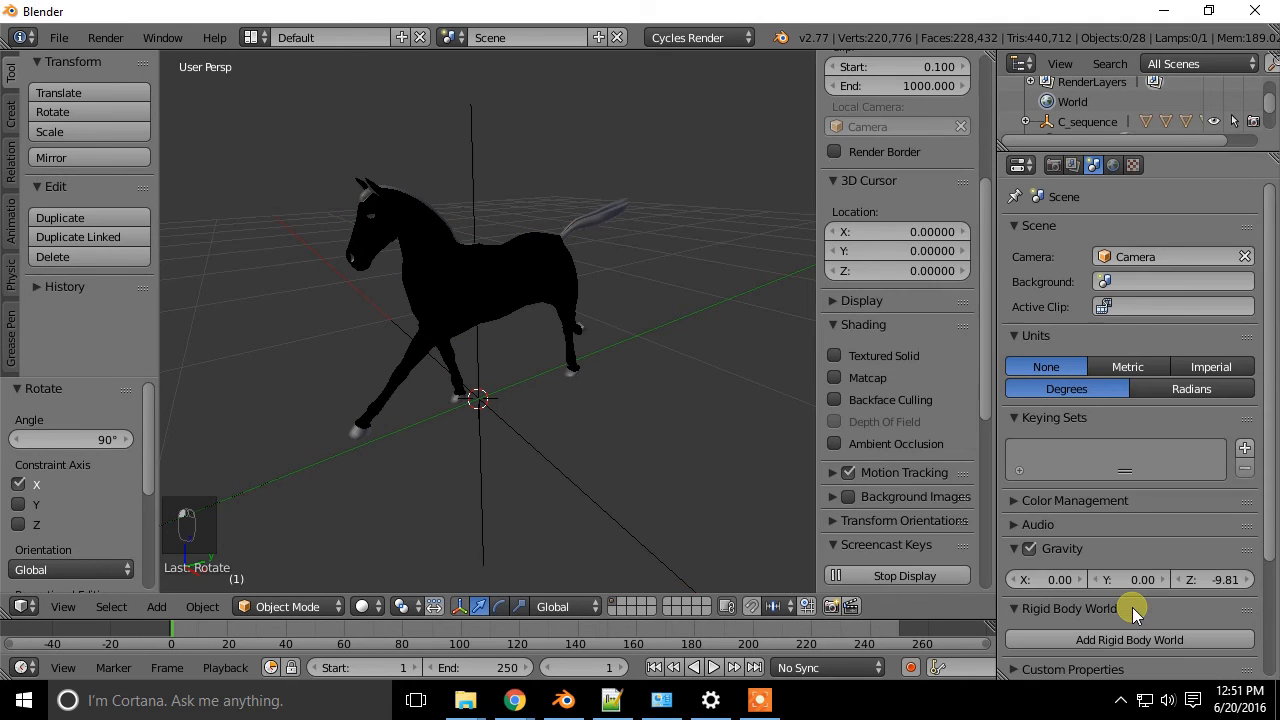
mouse_move(615, 295)
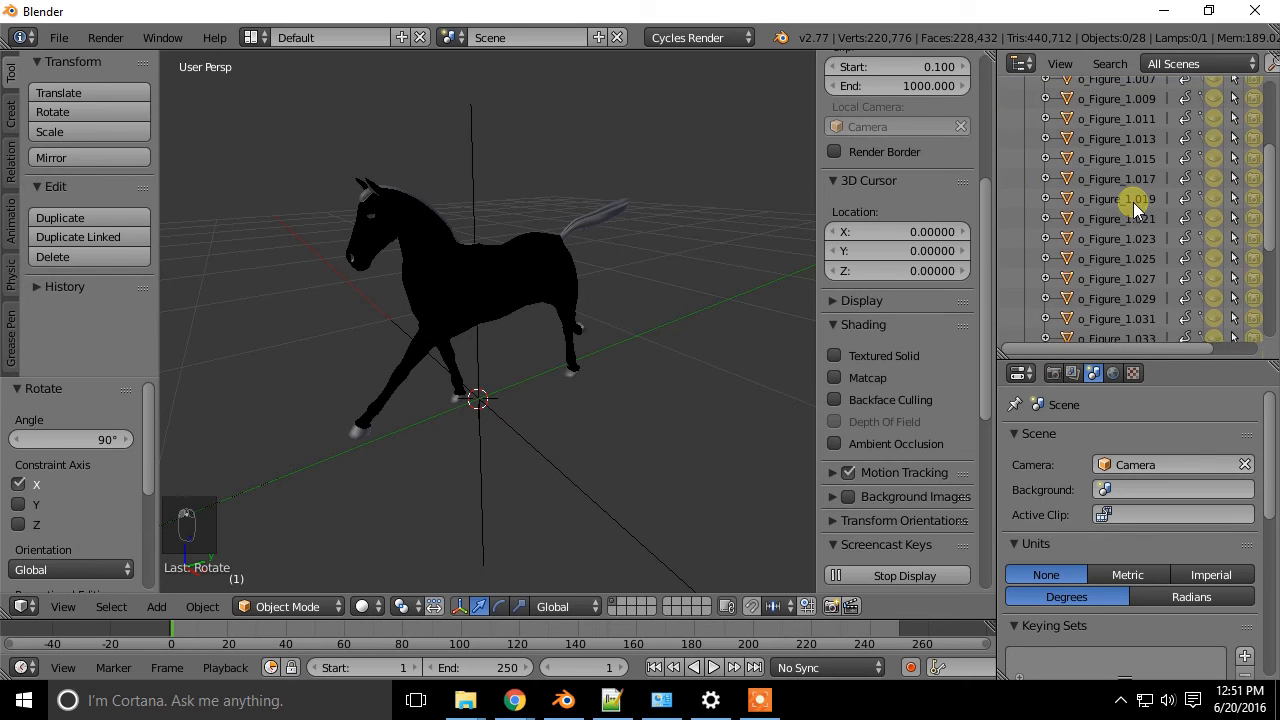
scroll("down", 3)
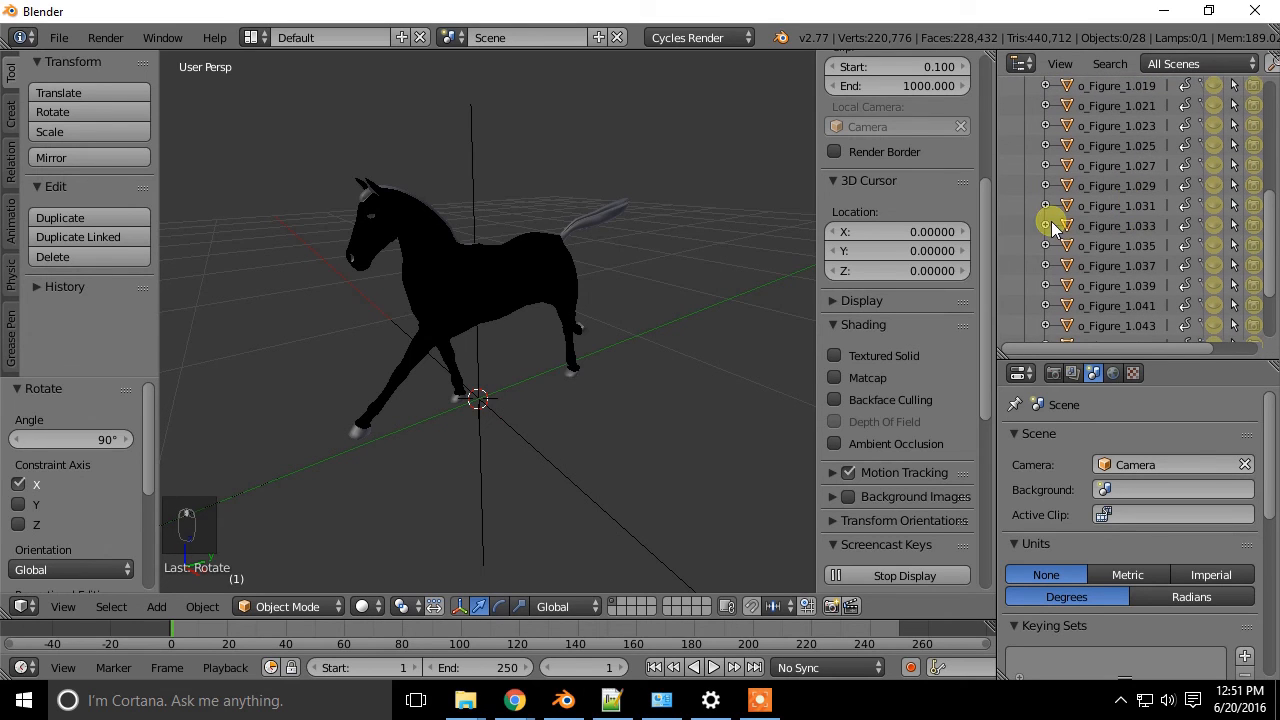
key("alt+a")
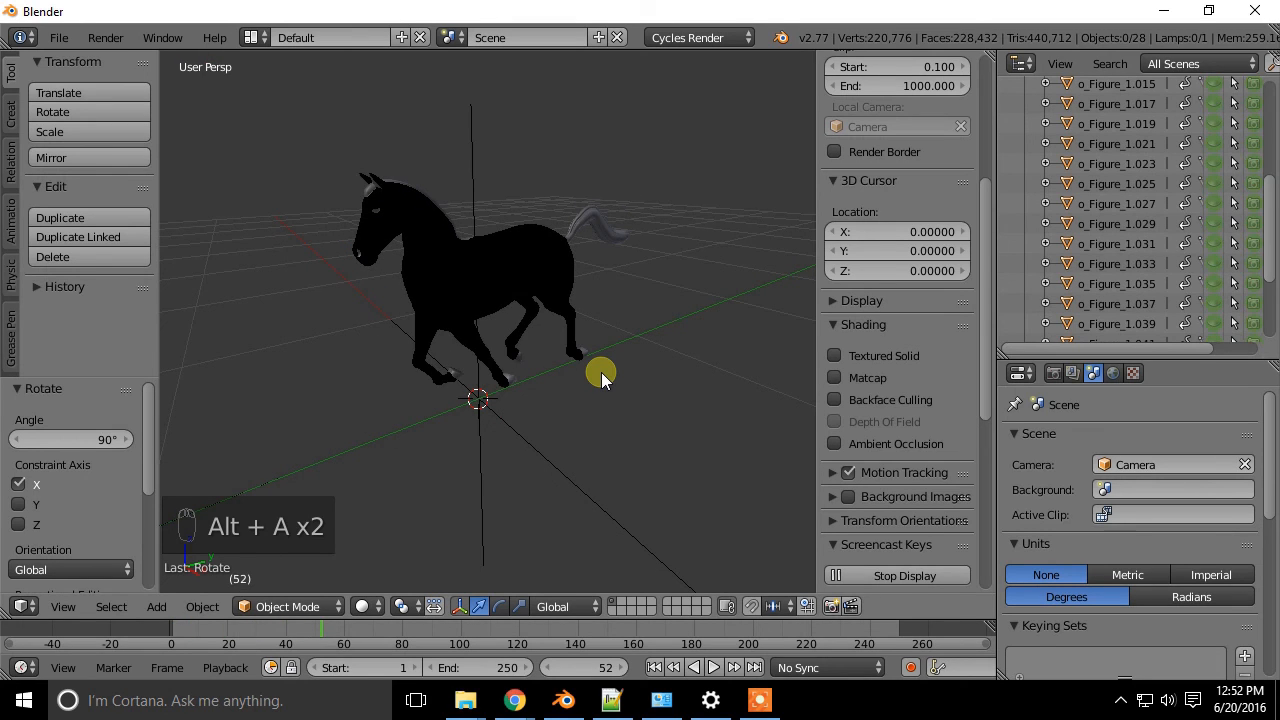
key("ctrl+shift+down")
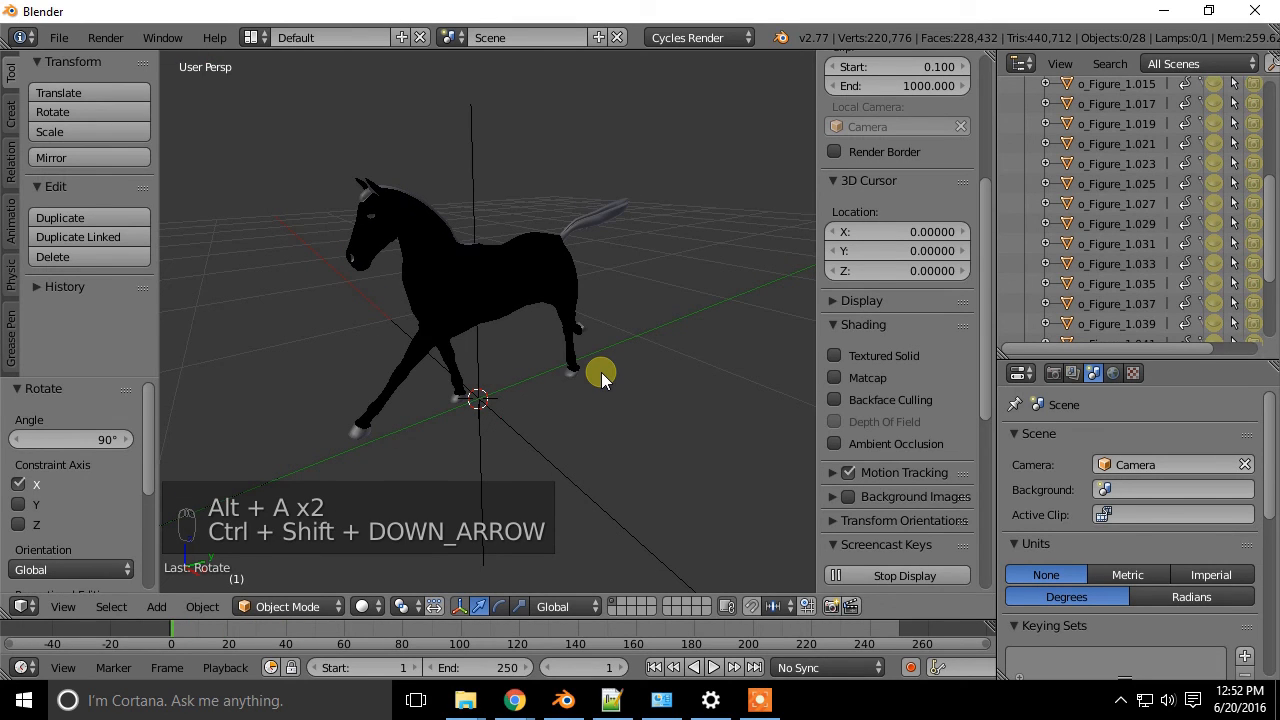